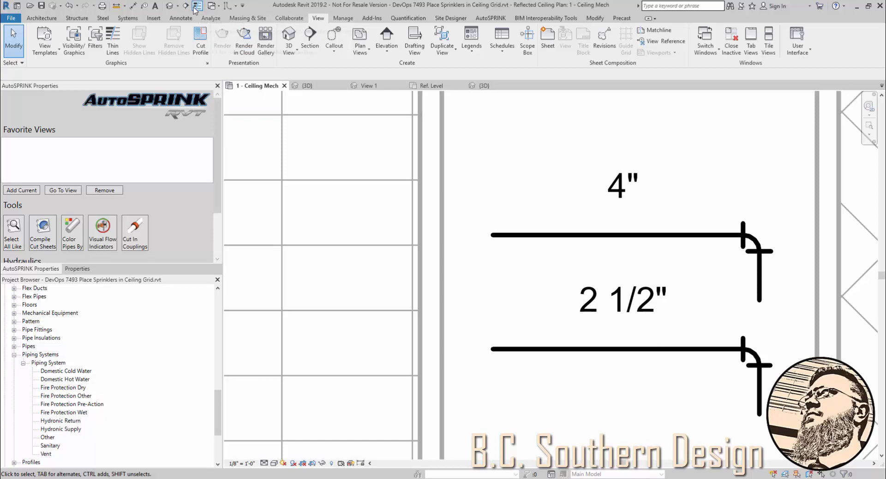
Step: Dismiss the save reminder and reach the Filters tab's Edit/New editor listing Domestic, Sanitary and Vent
{"action": "left_click", "coordinate": [197, 6]}
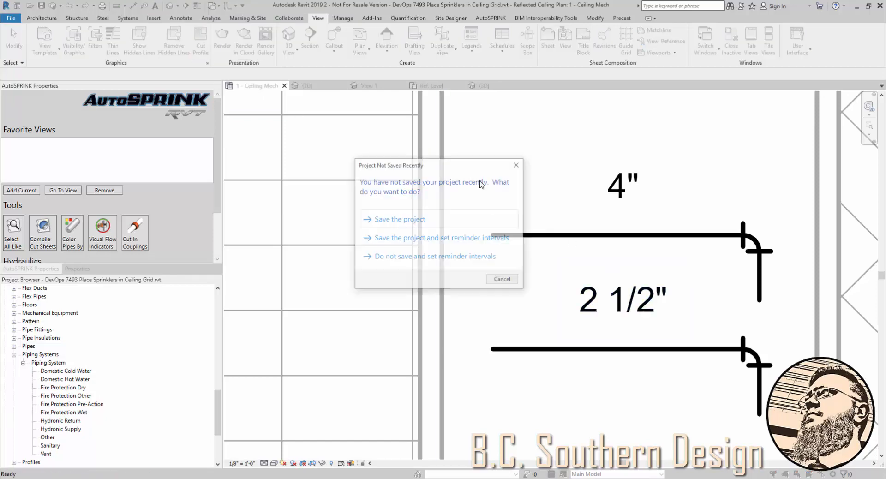
{"action": "left_click", "coordinate": [500, 279]}
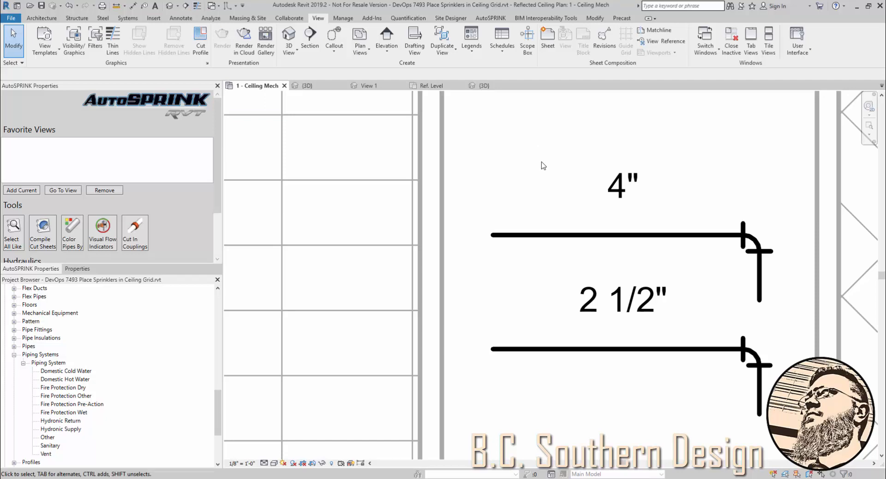
{"action": "mouse_move", "coordinate": [357, 59]}
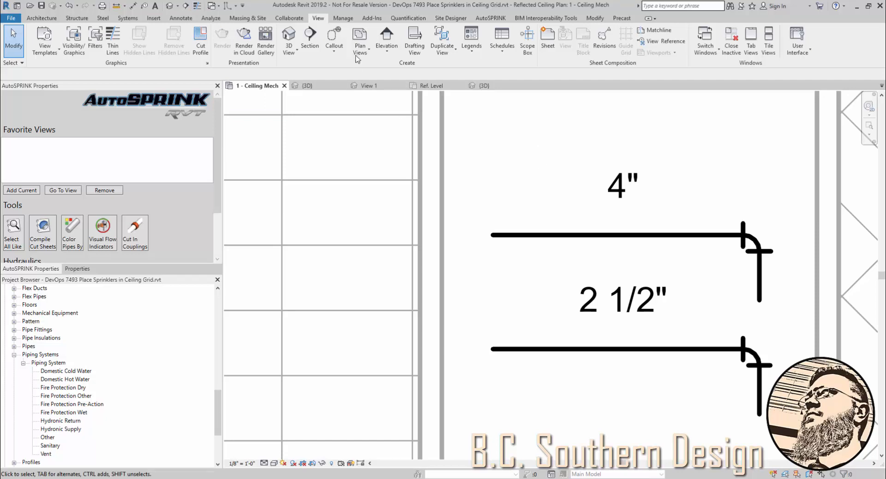
{"action": "mouse_move", "coordinate": [488, 161]}
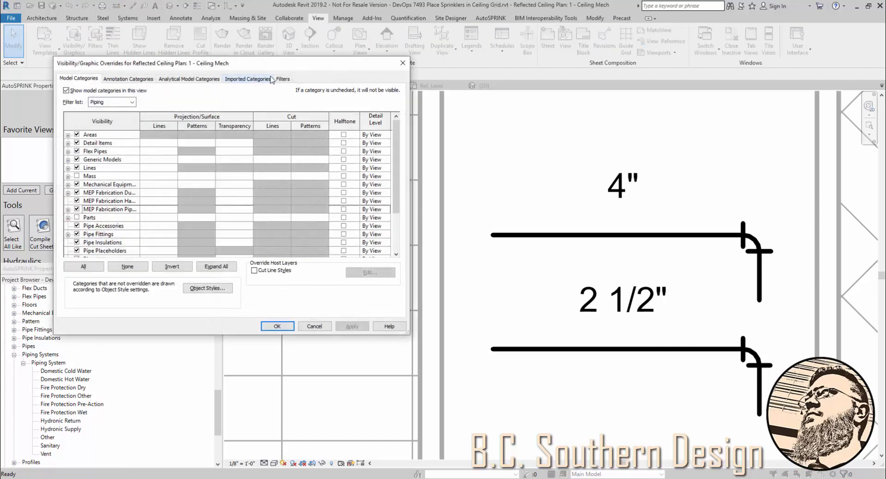
{"action": "left_click", "coordinate": [283, 79]}
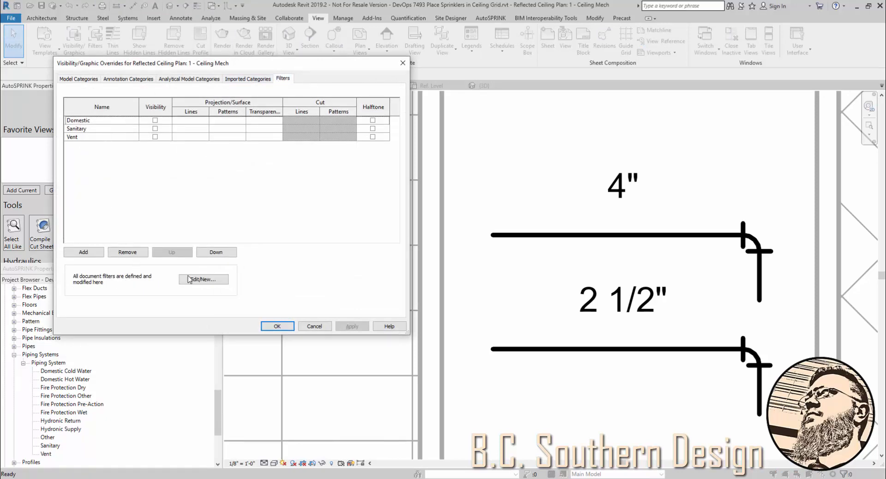
{"action": "left_click", "coordinate": [83, 252]}
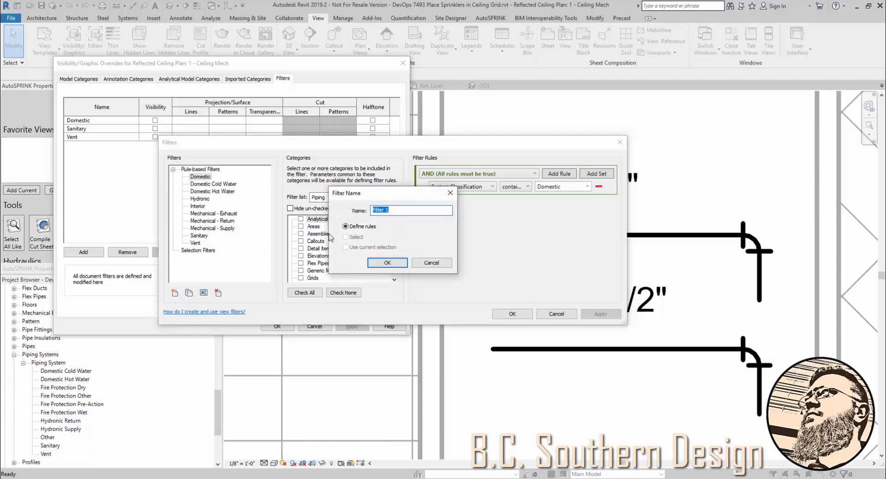
Step: Name the new filter FPW BL and include the Pipes category
{"action": "type", "text": "FP"}
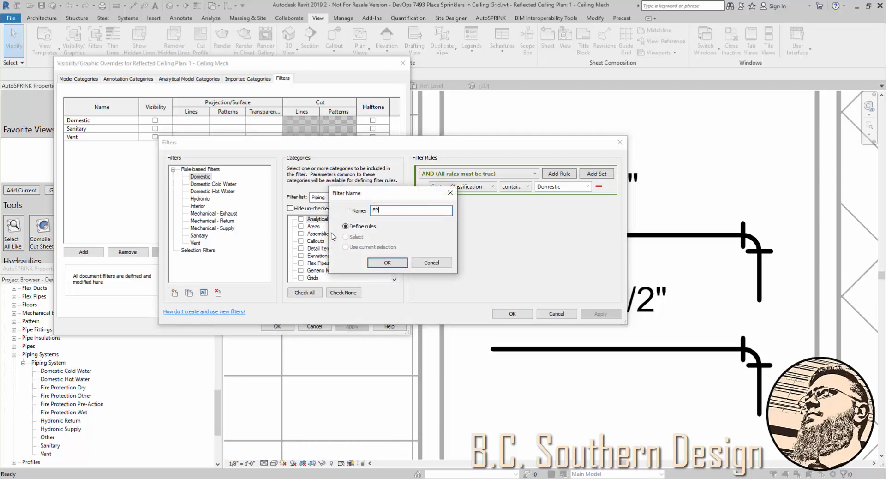
{"action": "type", "text": "PW BL"}
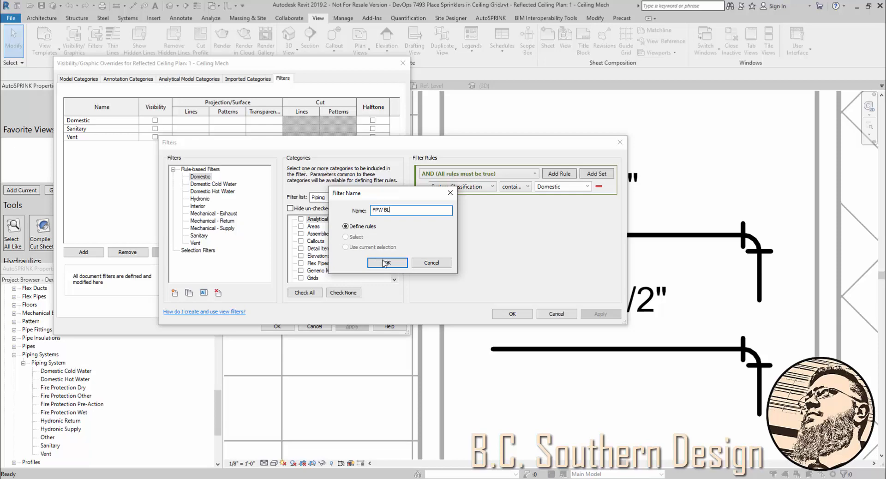
{"action": "left_click", "coordinate": [386, 263]}
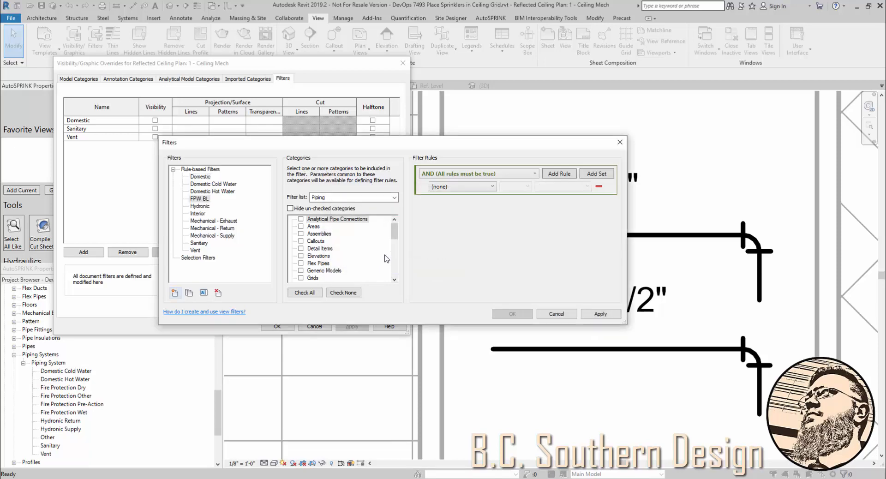
{"action": "scroll", "scroll_direction": "down", "scroll_amount": 3}
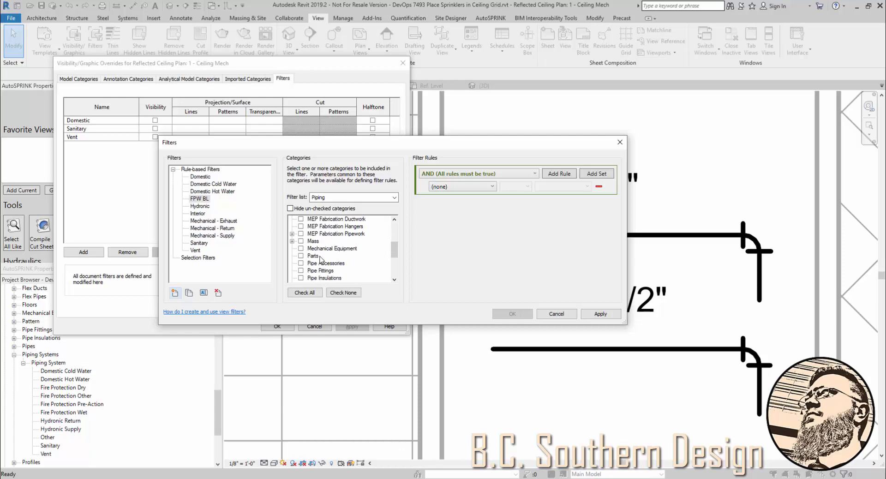
{"action": "left_click", "coordinate": [301, 270]}
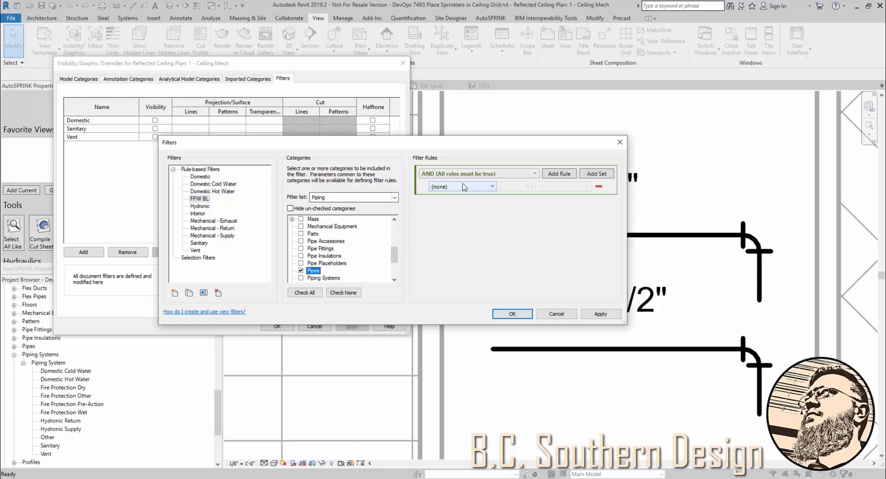
Step: Set the FPW BL rule to Pipe Type equals BL
{"action": "left_click", "coordinate": [460, 187]}
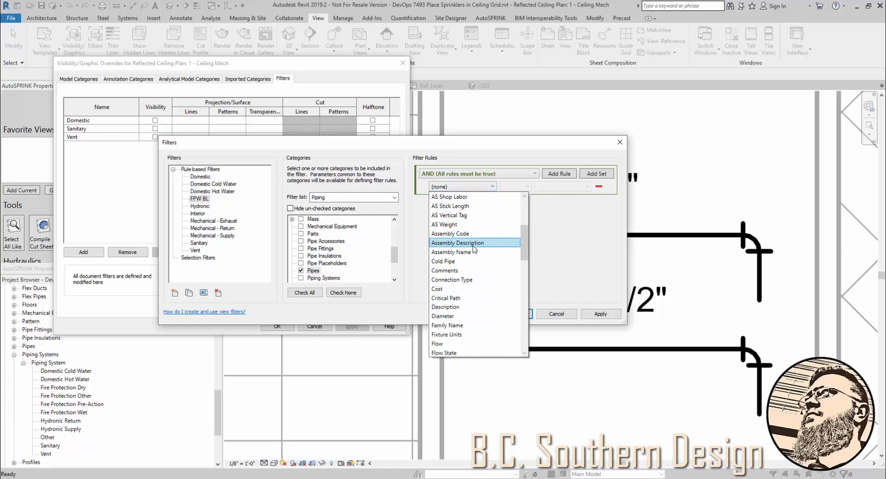
{"action": "scroll", "scroll_direction": "down", "scroll_amount": 3}
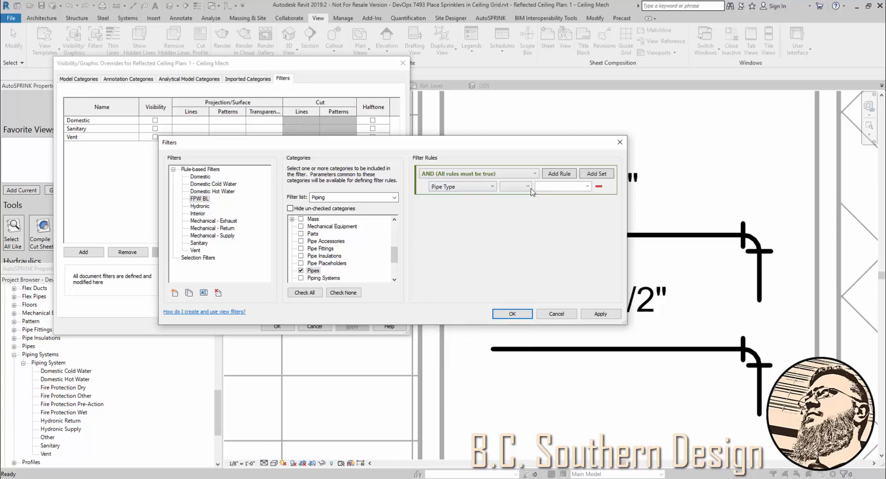
{"action": "left_click", "coordinate": [586, 187]}
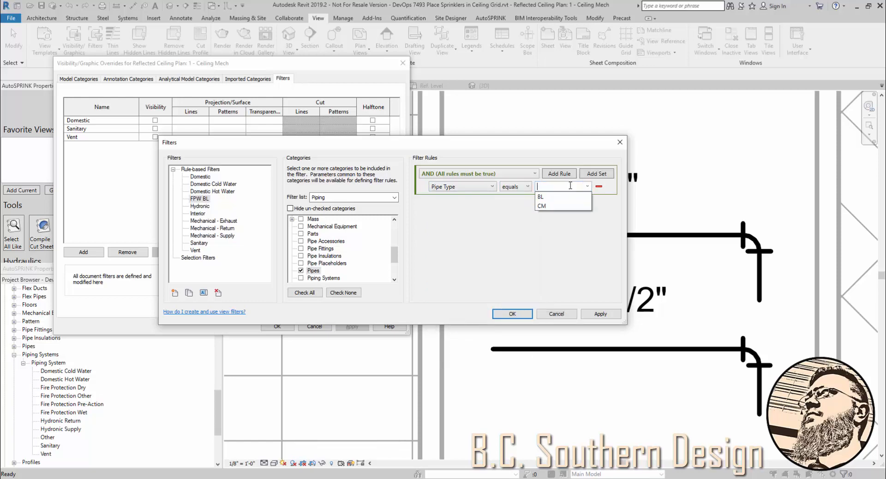
{"action": "left_click", "coordinate": [540, 197]}
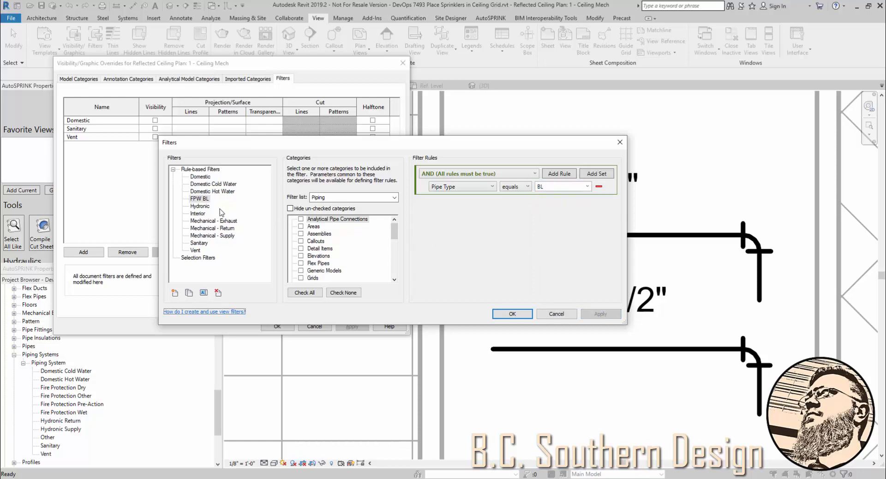
Step: Duplicate FPW BL as FPW MN with rule value CM and save both filters
{"action": "left_click", "coordinate": [199, 198]}
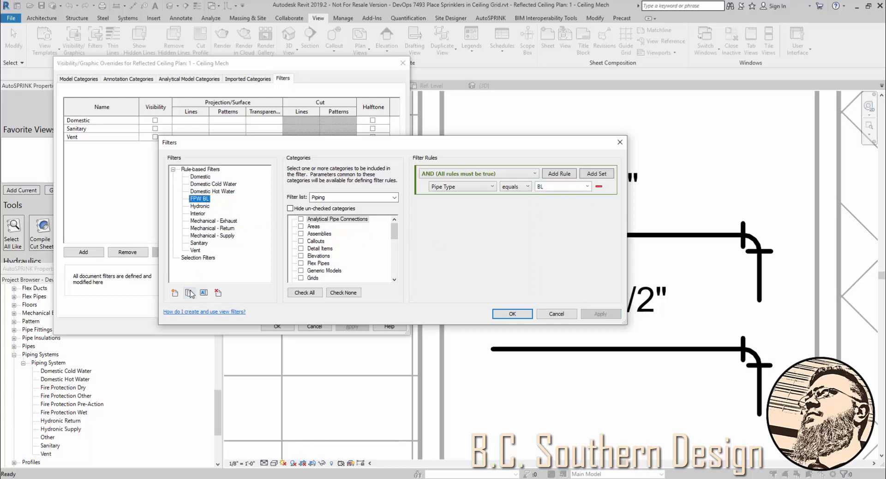
{"action": "left_click", "coordinate": [189, 292]}
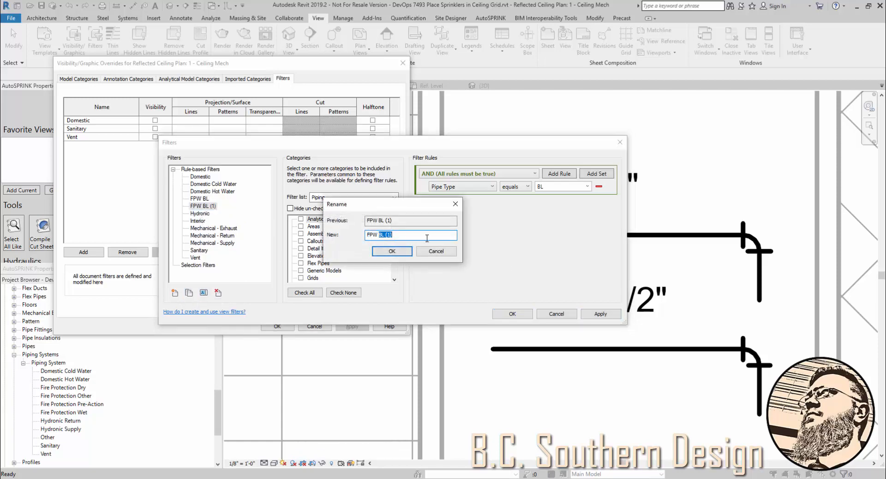
{"action": "type", "text": "FPW MN"}
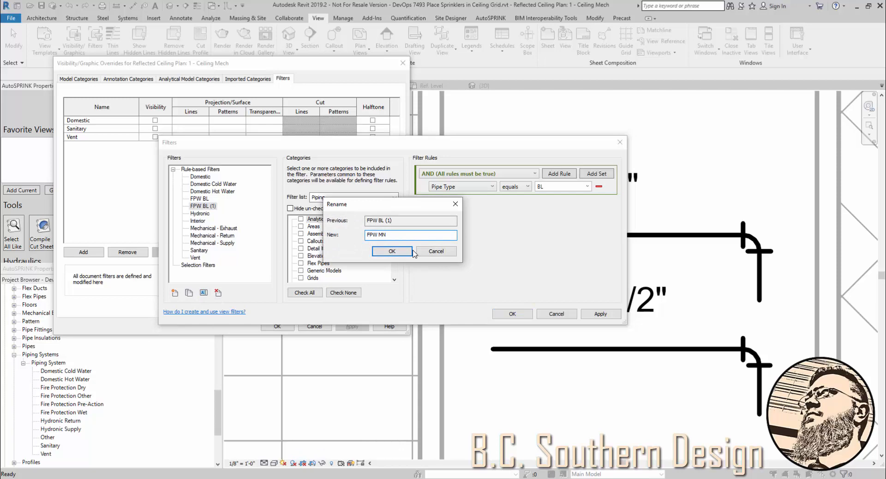
{"action": "left_click", "coordinate": [391, 251]}
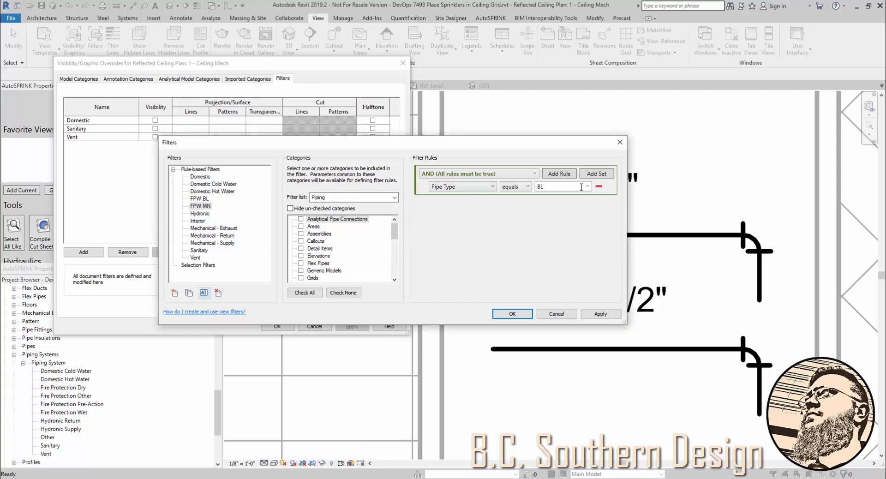
{"action": "type", "text": "CM"}
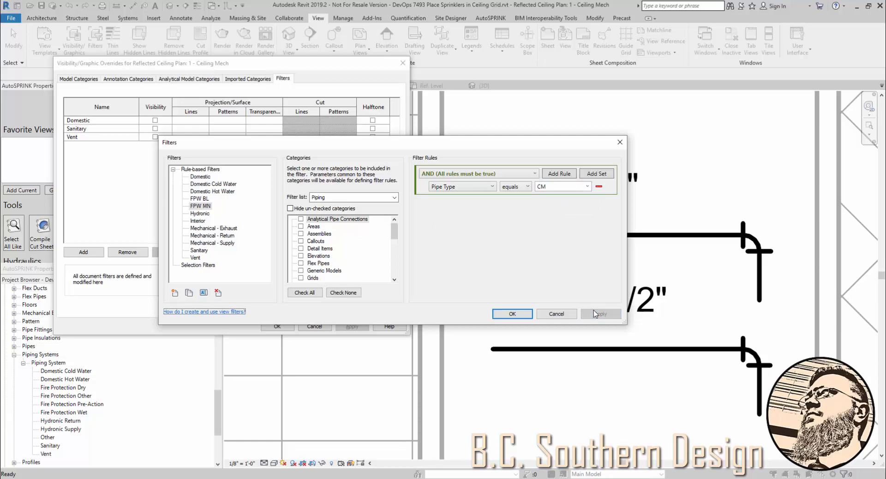
{"action": "left_click", "coordinate": [511, 314]}
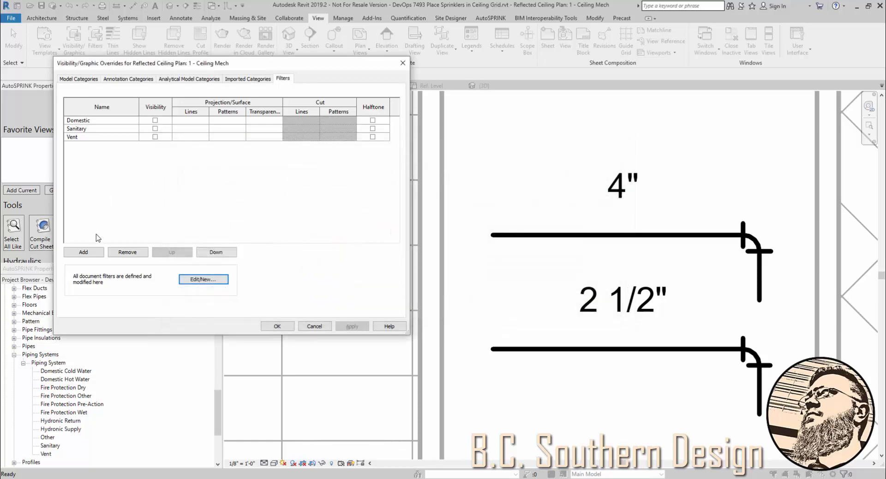
{"action": "left_click", "coordinate": [83, 252]}
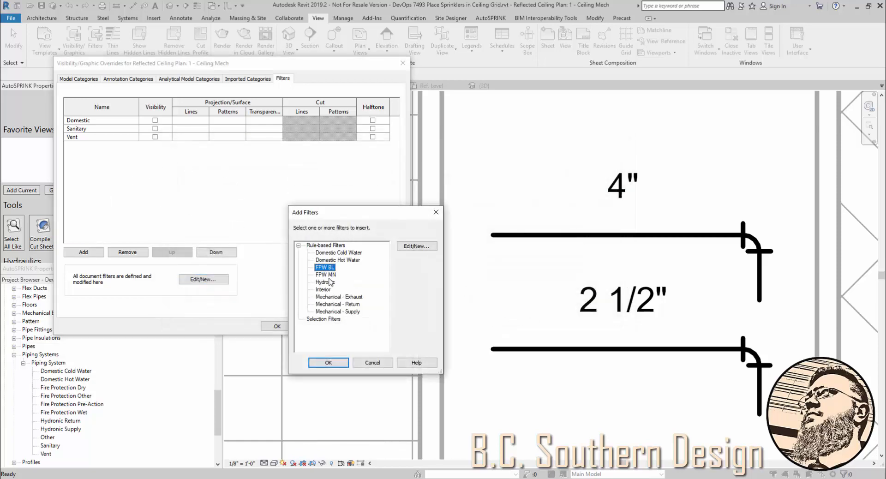
{"action": "left_click", "coordinate": [326, 274]}
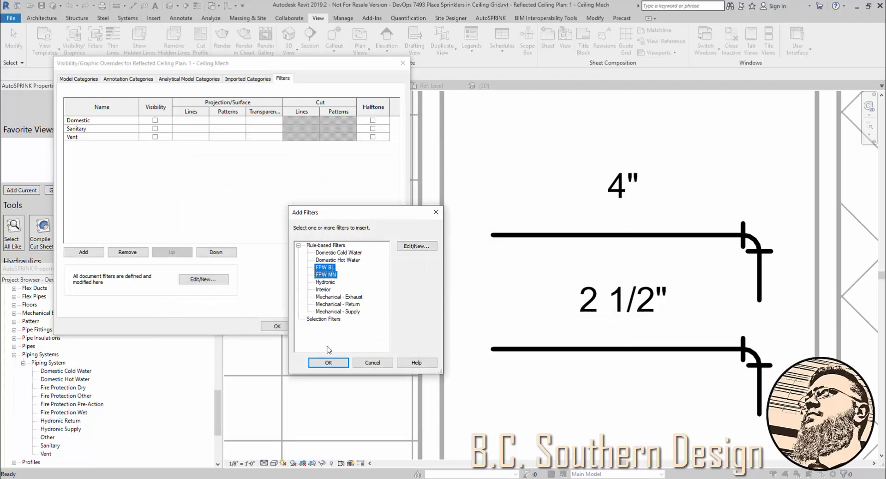
{"action": "left_click", "coordinate": [328, 363]}
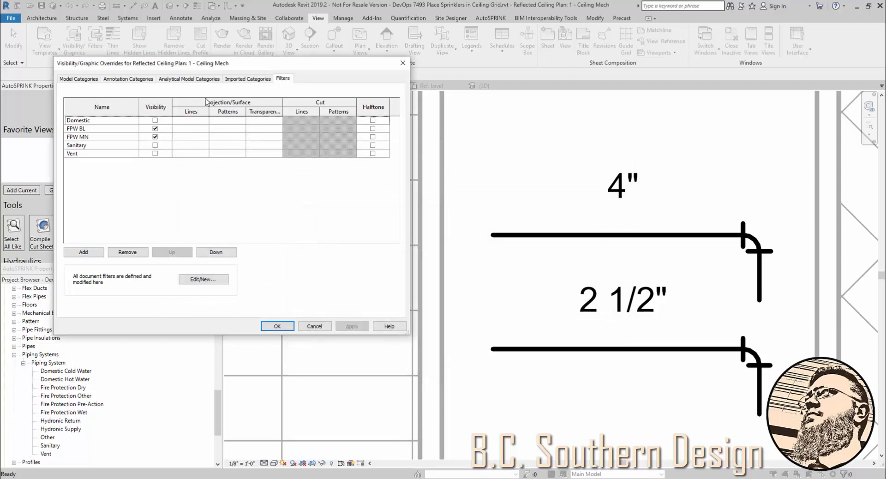
{"action": "mouse_move", "coordinate": [192, 132]}
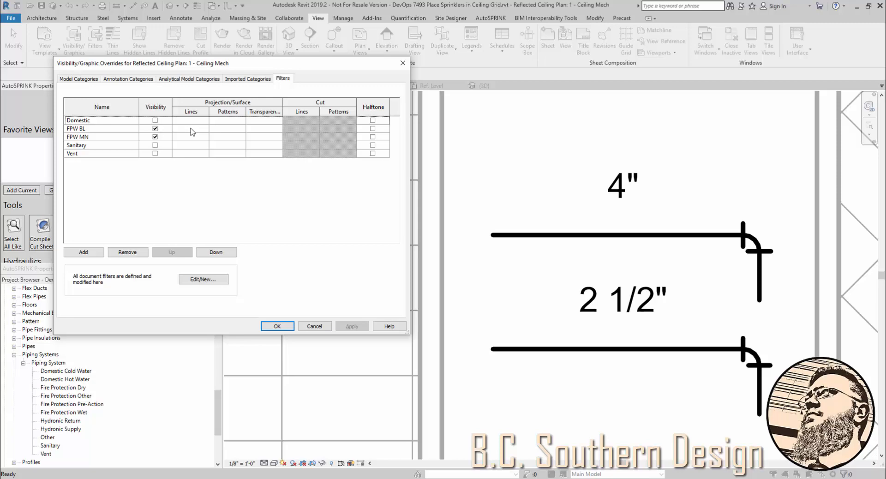
{"action": "mouse_move", "coordinate": [195, 137]}
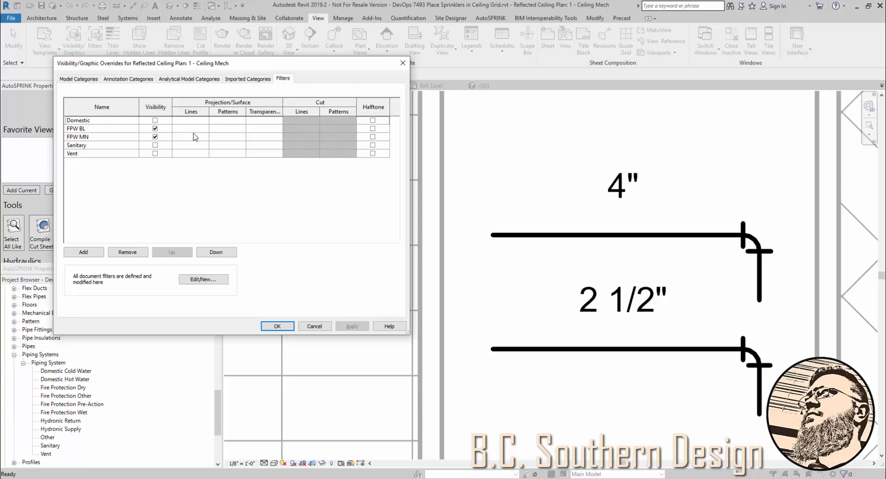
{"action": "mouse_move", "coordinate": [195, 139]}
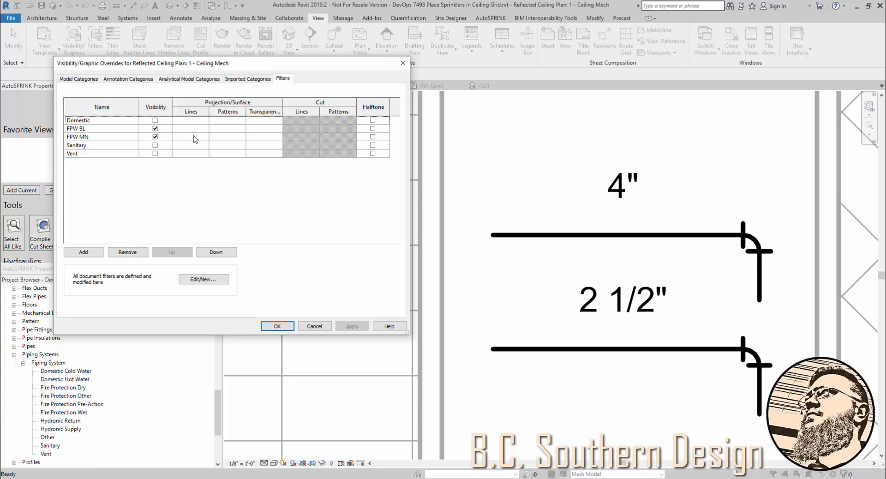
{"action": "mouse_move", "coordinate": [194, 138]}
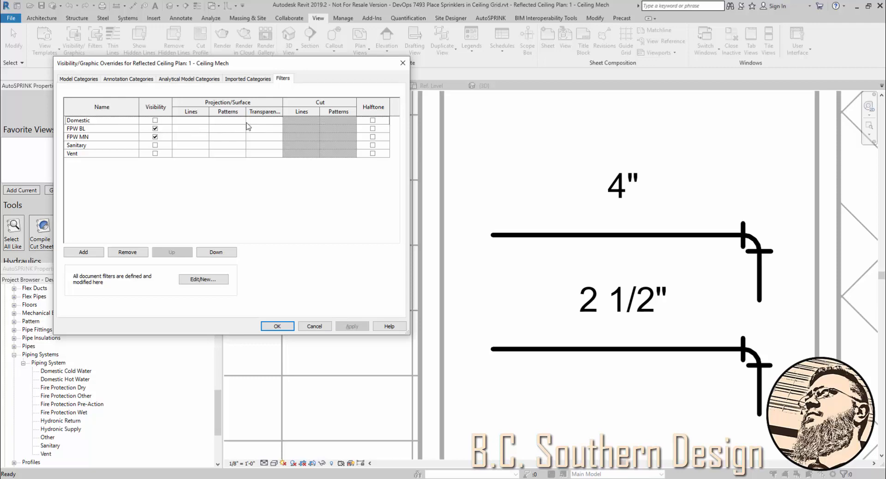
{"action": "mouse_move", "coordinate": [191, 132]}
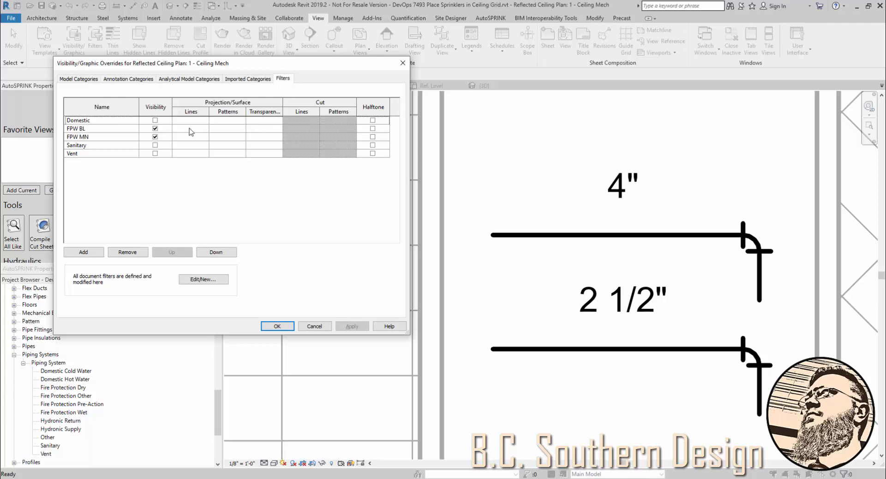
Step: Set FPW BL's projection line override to weight 3
{"action": "left_click", "coordinate": [102, 128]}
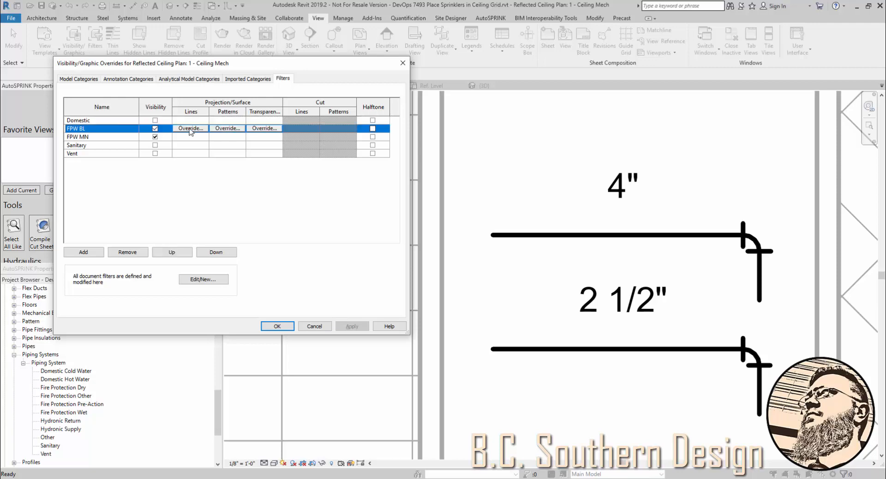
{"action": "left_click", "coordinate": [190, 128]}
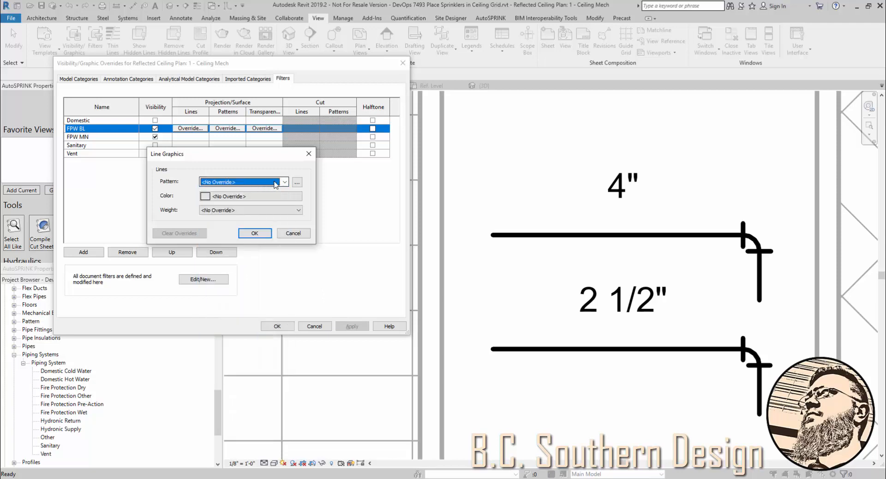
{"action": "left_click", "coordinate": [284, 182]}
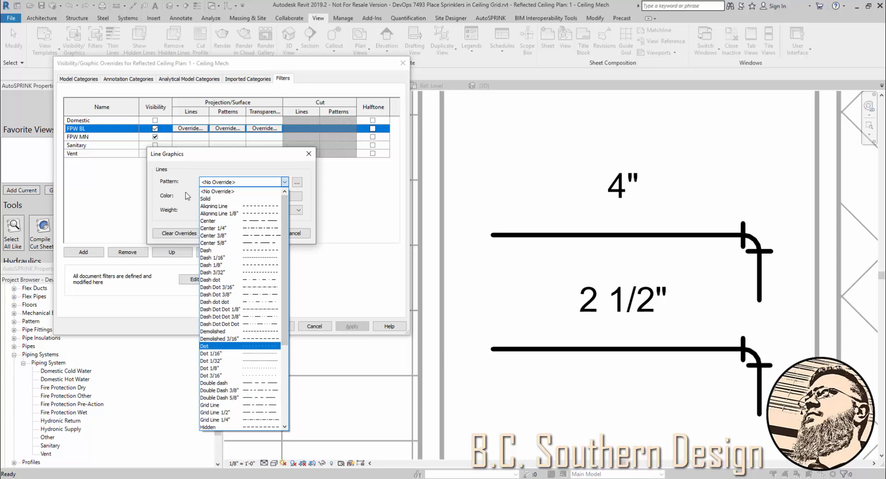
{"action": "left_click", "coordinate": [185, 196]}
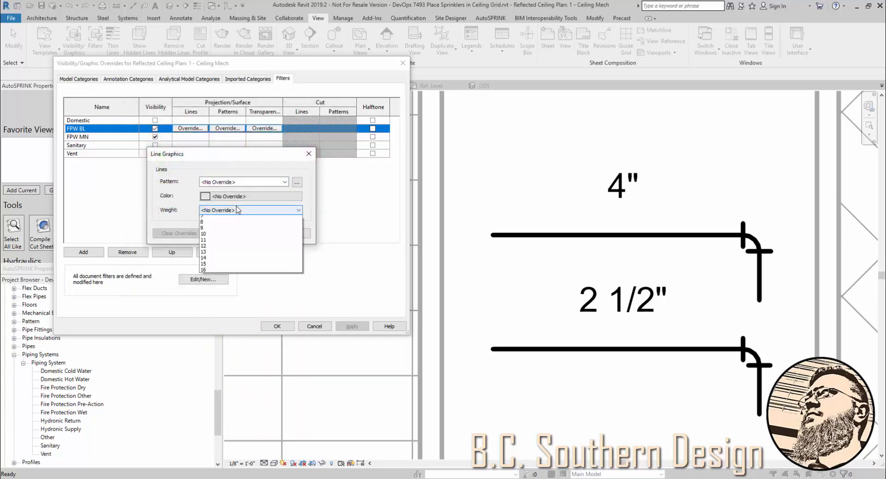
{"action": "left_click", "coordinate": [217, 221]}
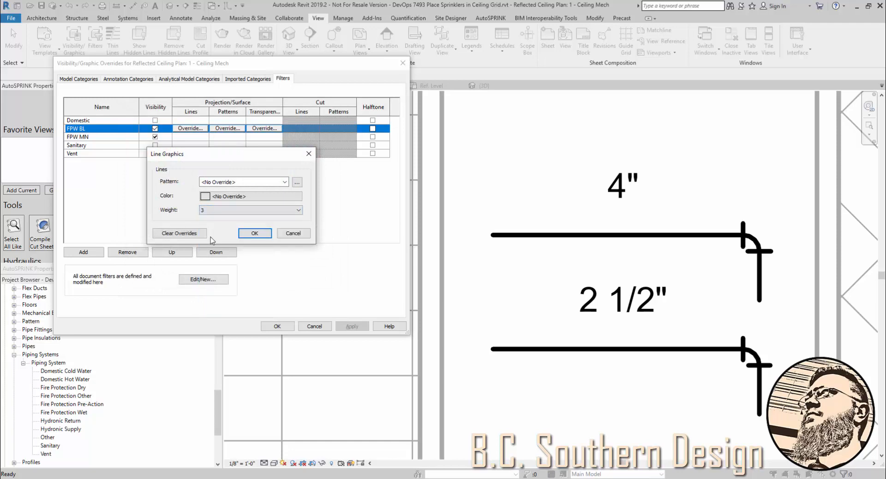
{"action": "left_click", "coordinate": [254, 234]}
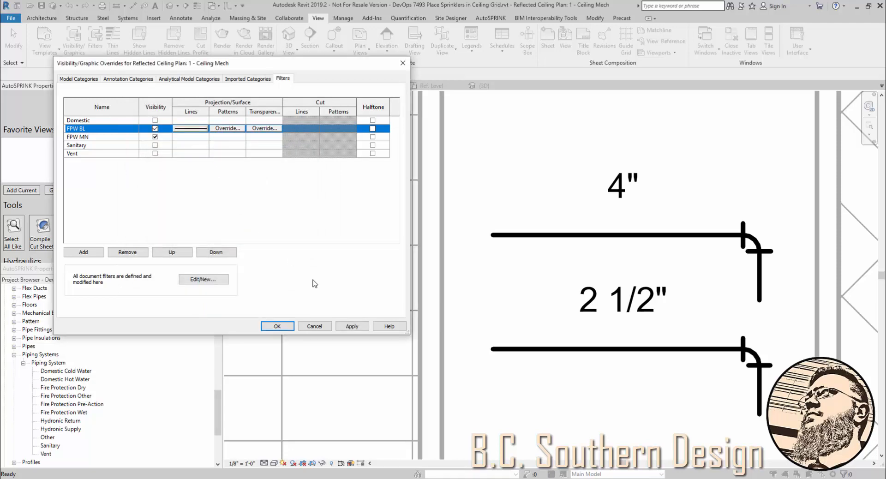
{"action": "mouse_move", "coordinate": [568, 339]}
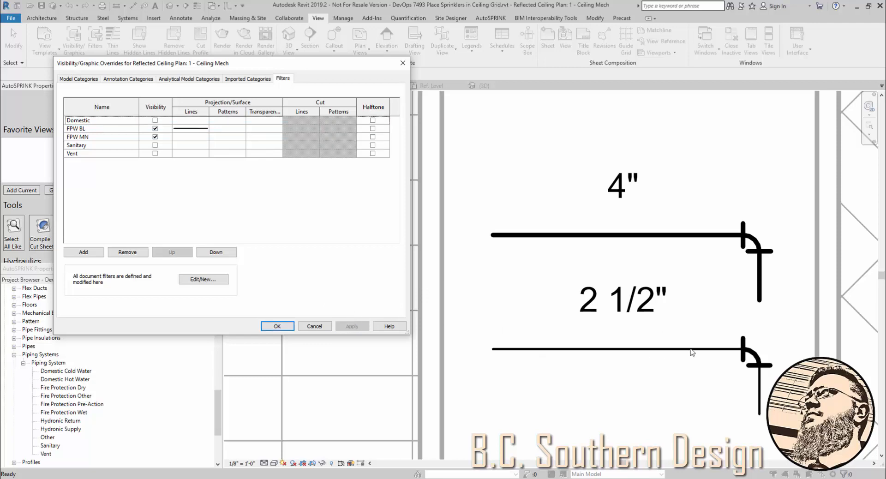
{"action": "mouse_move", "coordinate": [773, 367]}
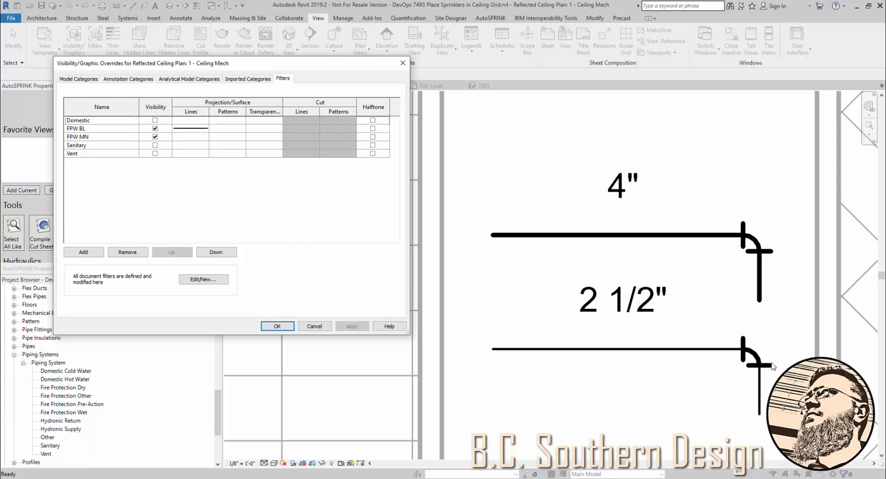
Step: Set FPW MN's projection line override to weight 6
{"action": "left_click", "coordinate": [77, 137]}
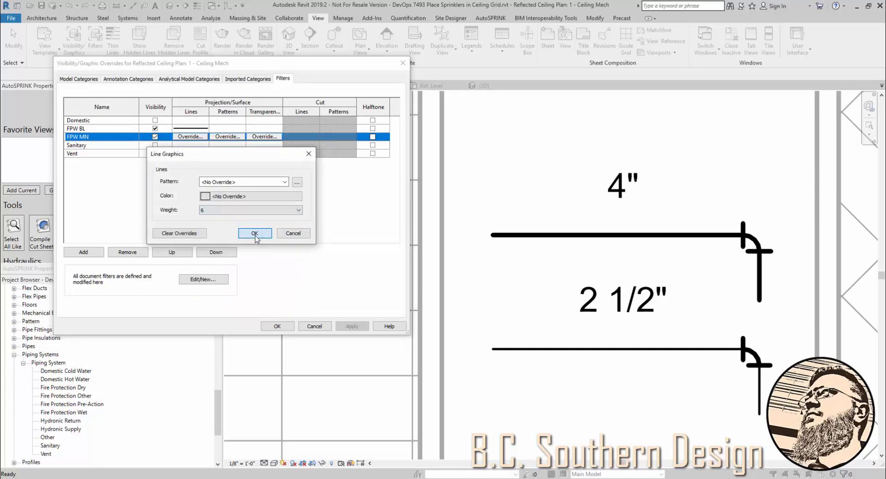
{"action": "left_click", "coordinate": [255, 234]}
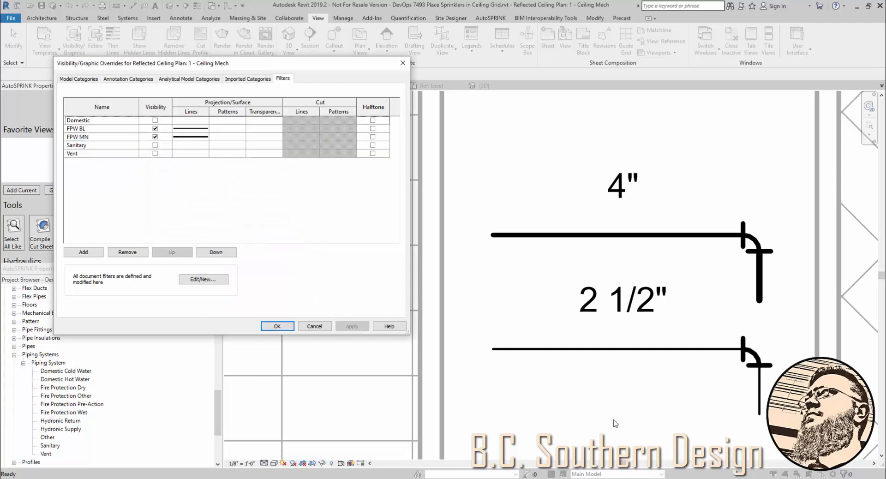
{"action": "mouse_move", "coordinate": [757, 288]}
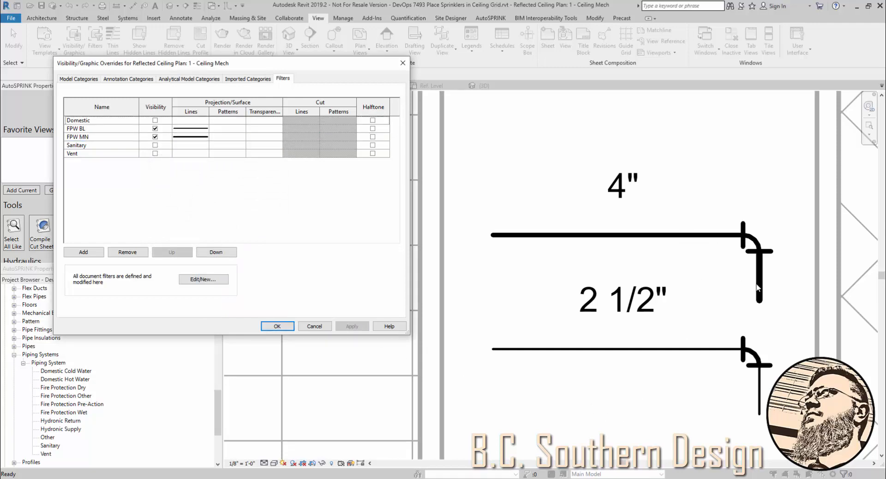
{"action": "left_click", "coordinate": [276, 326]}
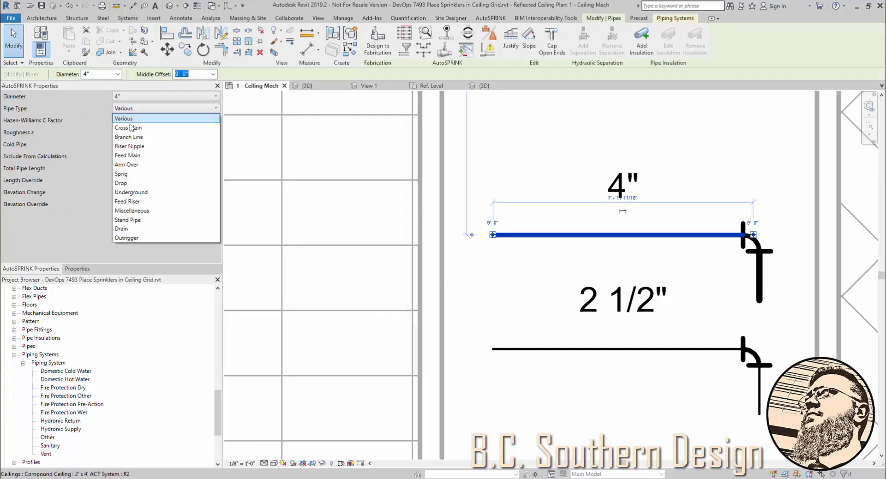
{"action": "left_click", "coordinate": [318, 17]}
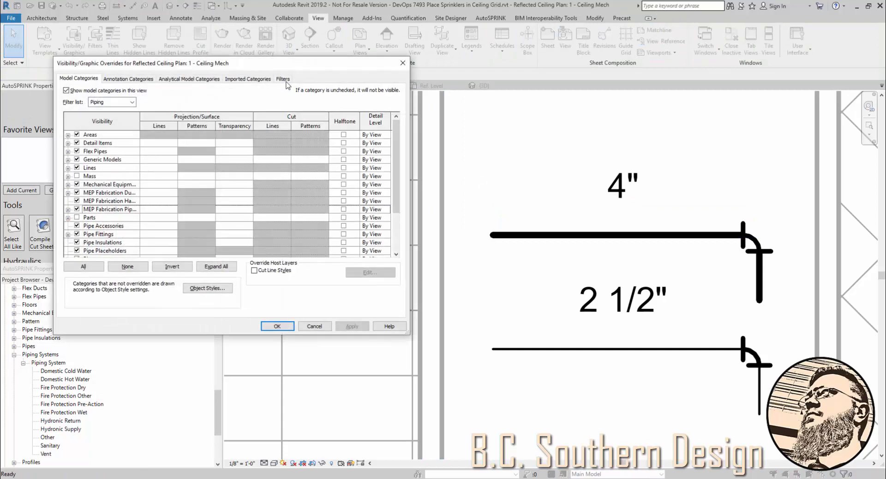
{"action": "left_click", "coordinate": [282, 79]}
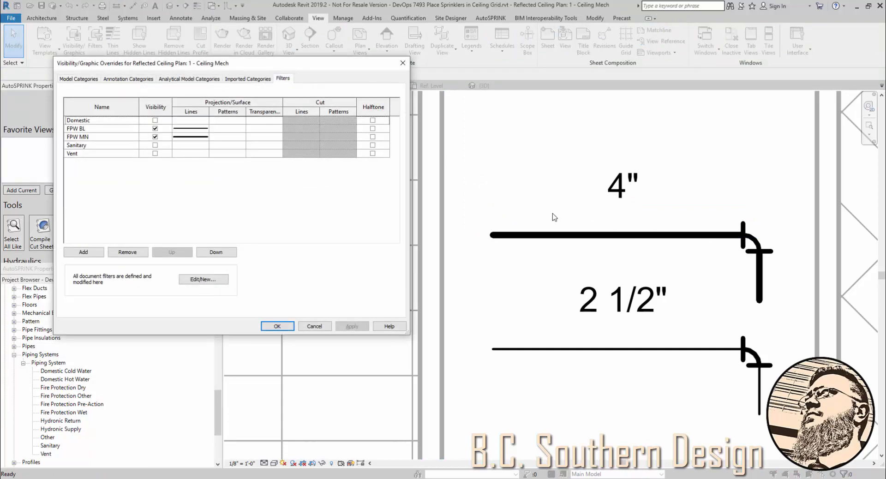
{"action": "mouse_move", "coordinate": [763, 240]}
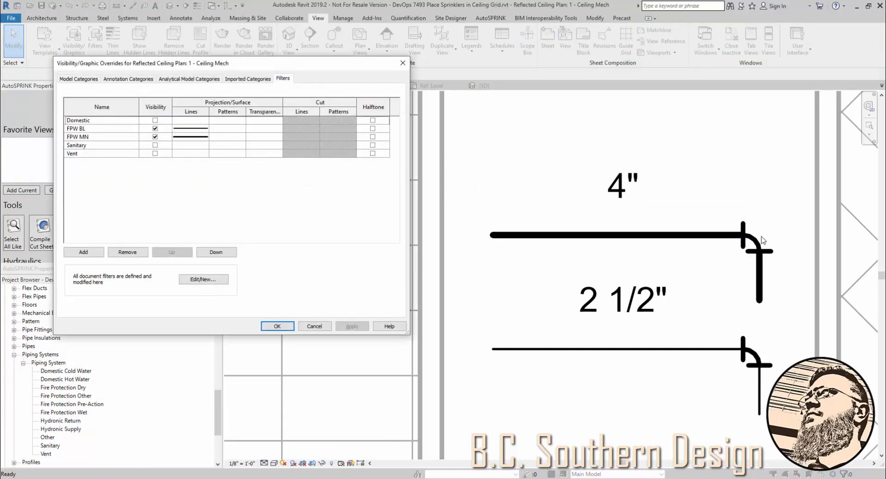
{"action": "mouse_move", "coordinate": [708, 261]}
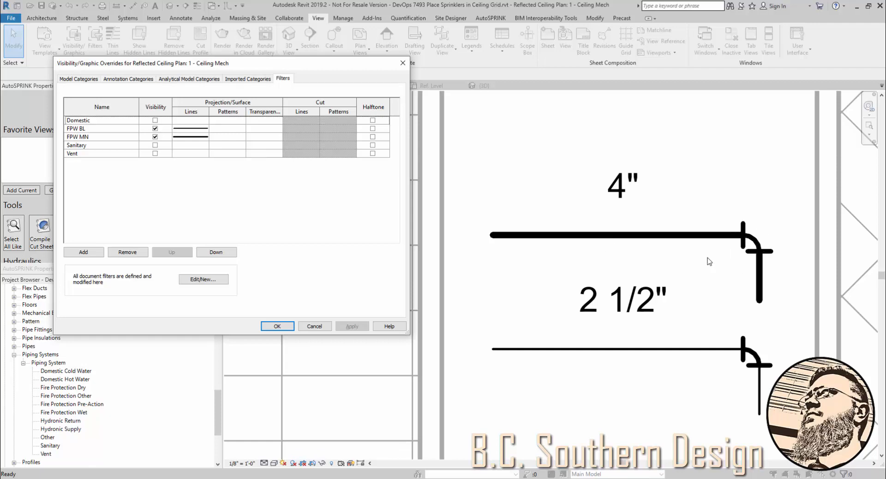
{"action": "mouse_move", "coordinate": [706, 262]}
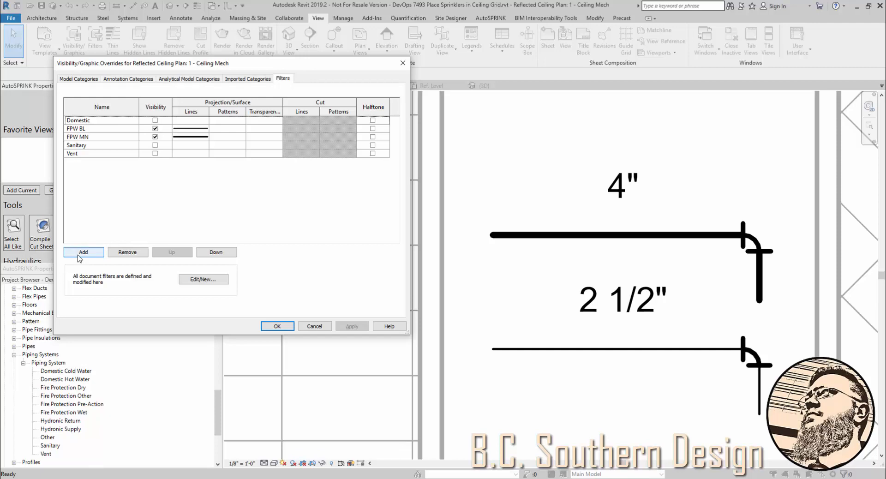
Step: From the filter editor, create a new filter named FPW 4
{"action": "left_click", "coordinate": [102, 128]}
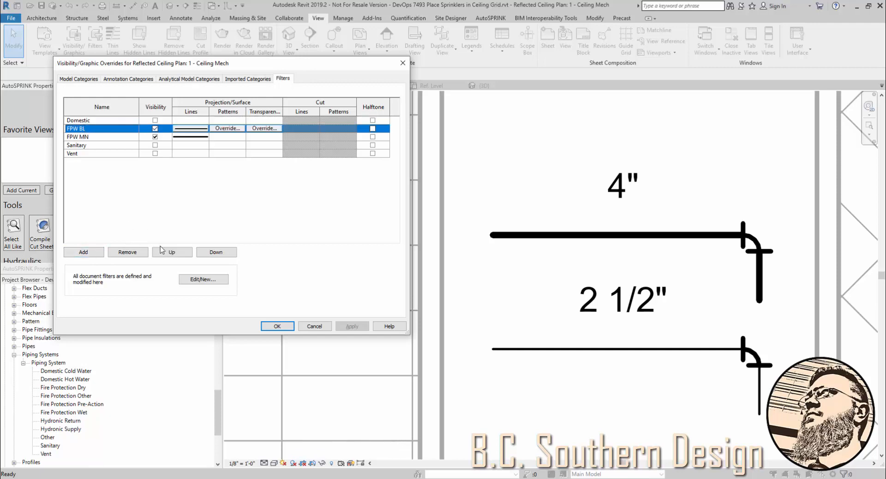
{"action": "left_click", "coordinate": [127, 252]}
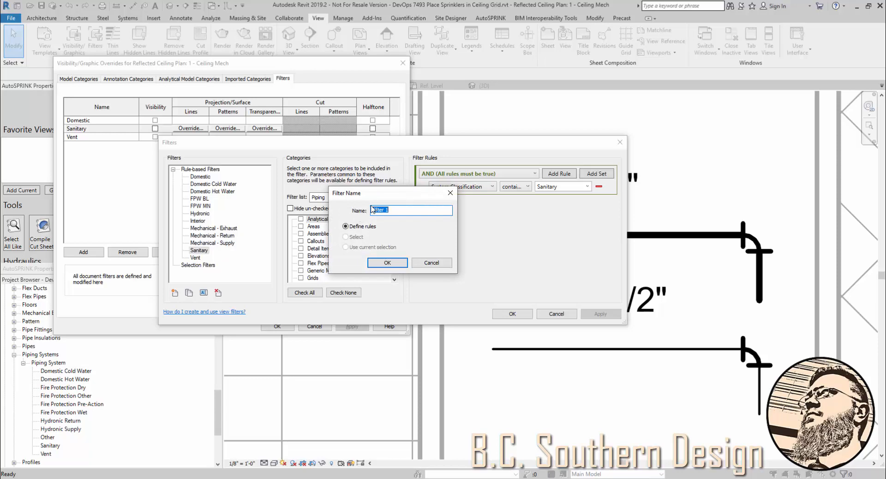
{"action": "type", "text": "FPW 4"}
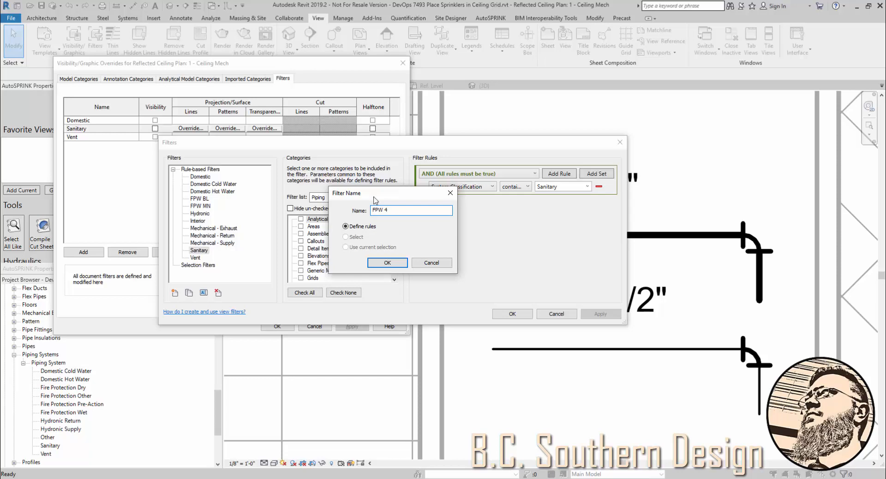
{"action": "left_click", "coordinate": [386, 263]}
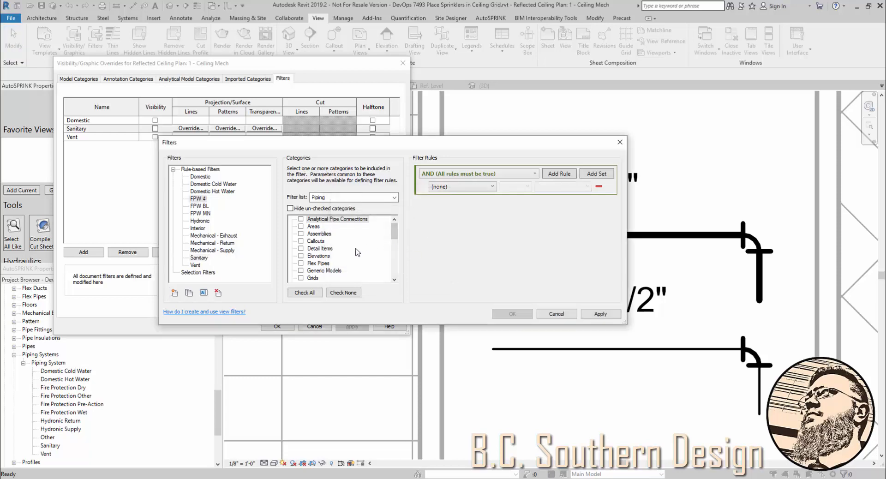
{"action": "scroll", "scroll_direction": "down", "scroll_amount": 3}
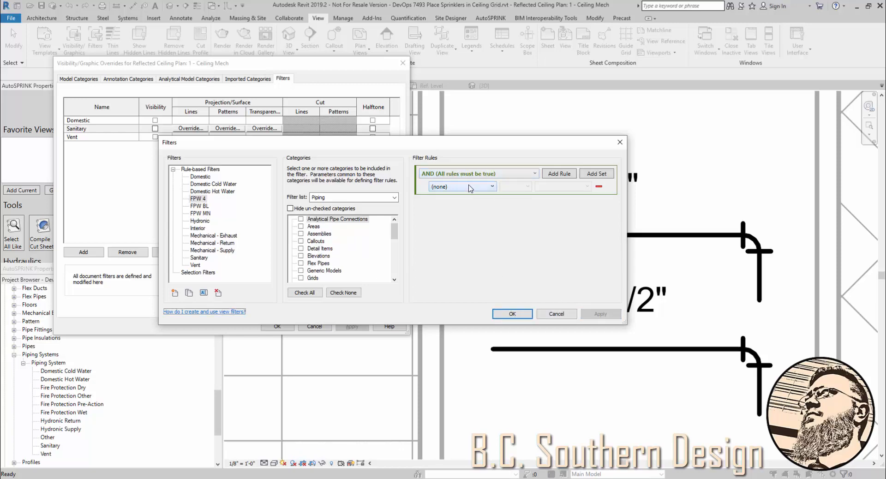
Step: Base FPW 4's first rule on System Classification equals Fire Protection Wet
{"action": "left_click", "coordinate": [460, 187]}
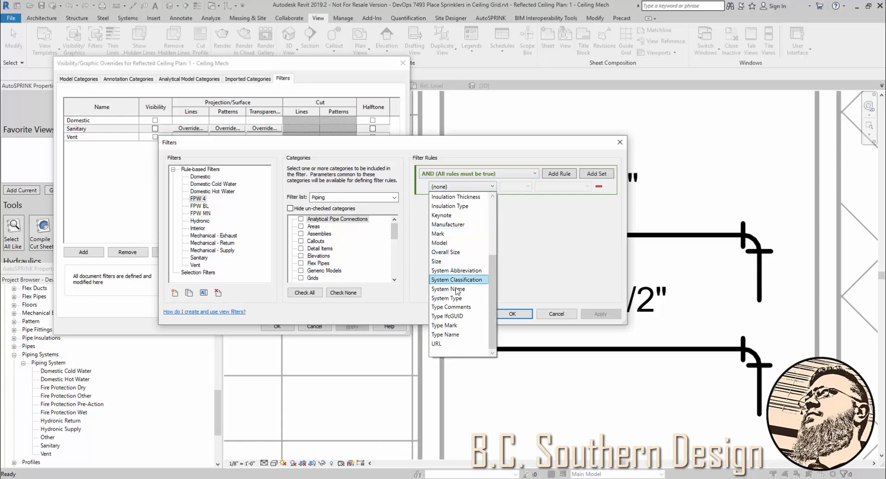
{"action": "left_click", "coordinate": [456, 279]}
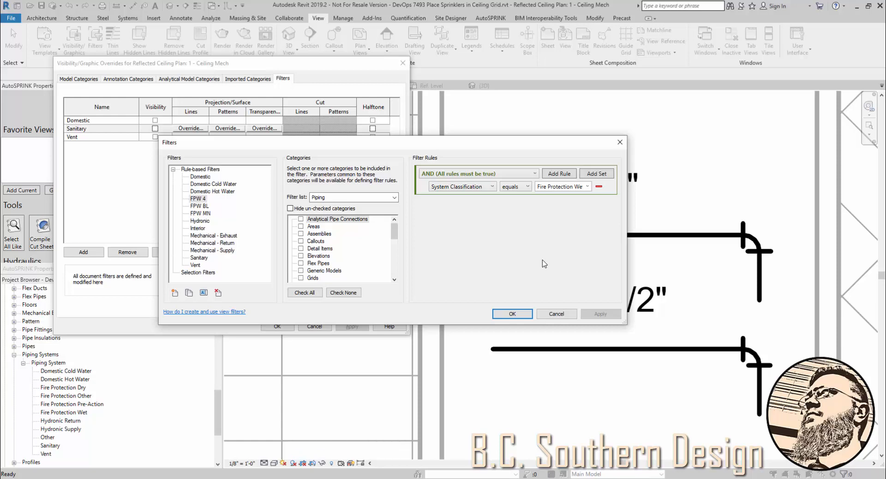
{"action": "mouse_move", "coordinate": [546, 242]}
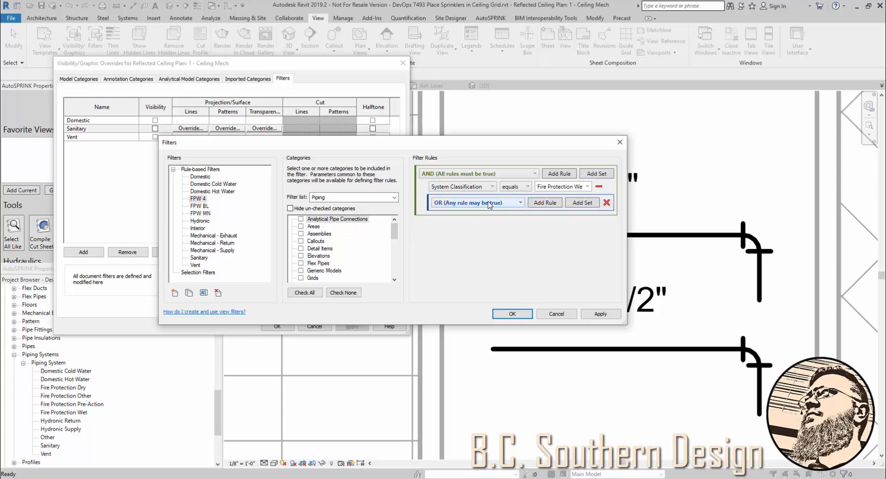
Step: Add Size-equals rules to FPW 4's any-rule group, one 4" and one 4"-4"
{"action": "left_click", "coordinate": [544, 203]}
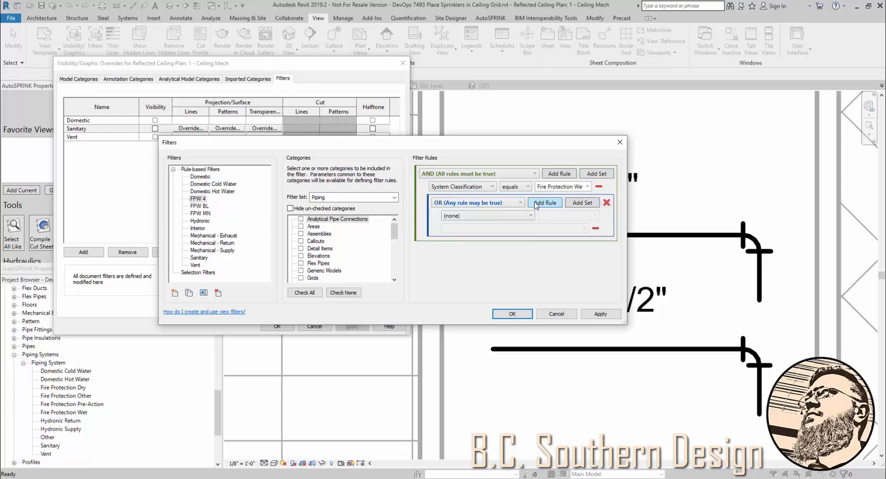
{"action": "left_click", "coordinate": [484, 216]}
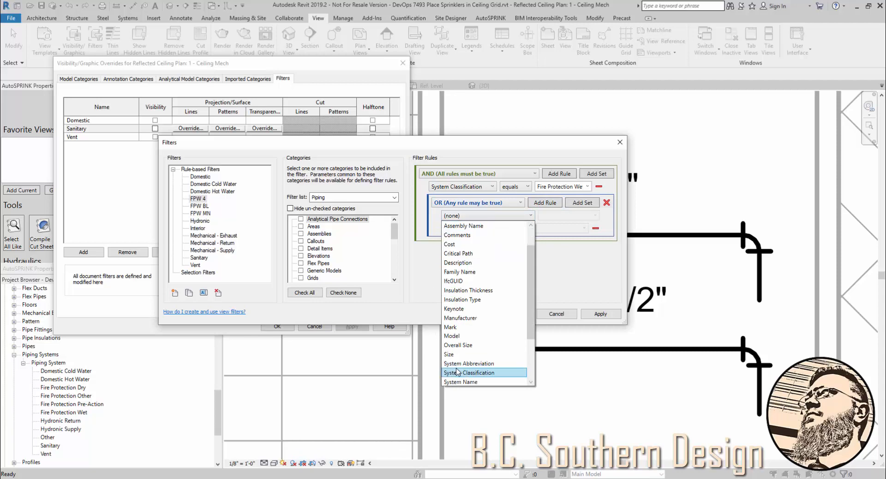
{"action": "left_click", "coordinate": [448, 355]}
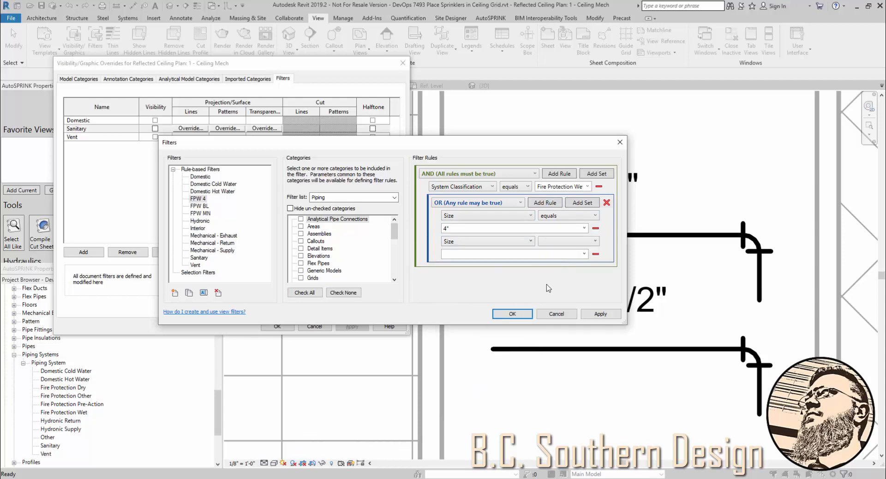
{"action": "left_click", "coordinate": [566, 241]}
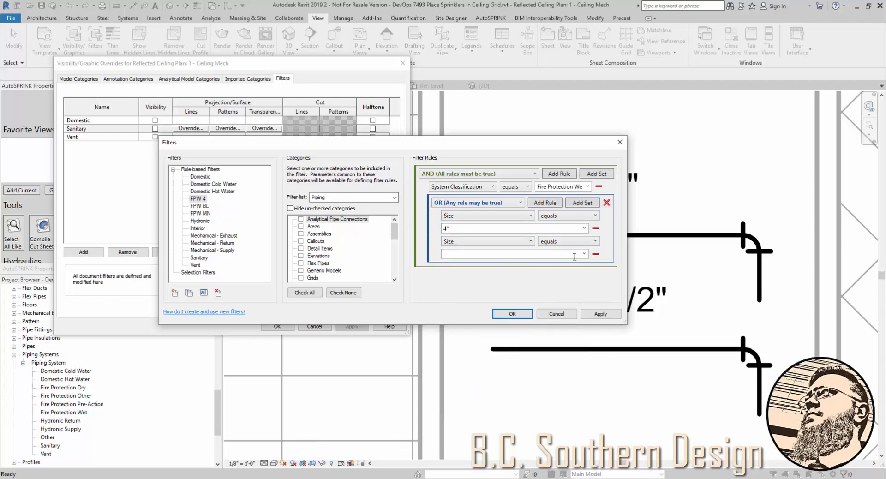
{"action": "type", "text": "4\"-4\""}
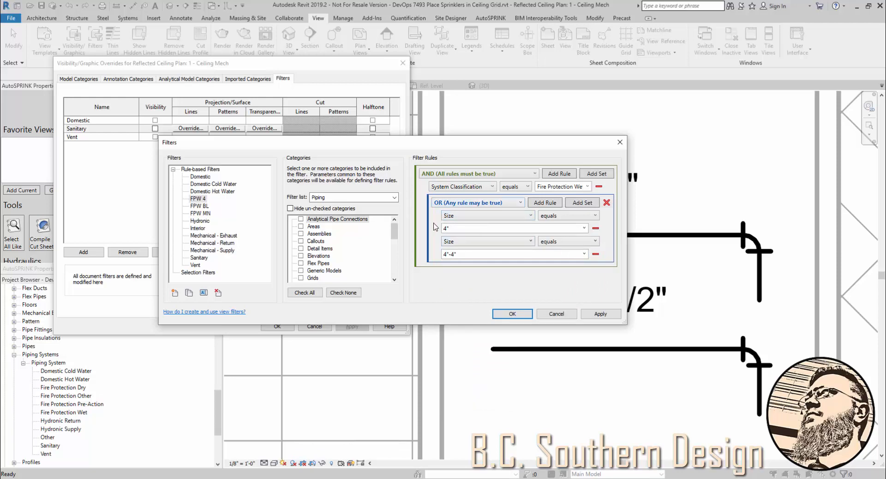
{"action": "mouse_move", "coordinate": [763, 262]}
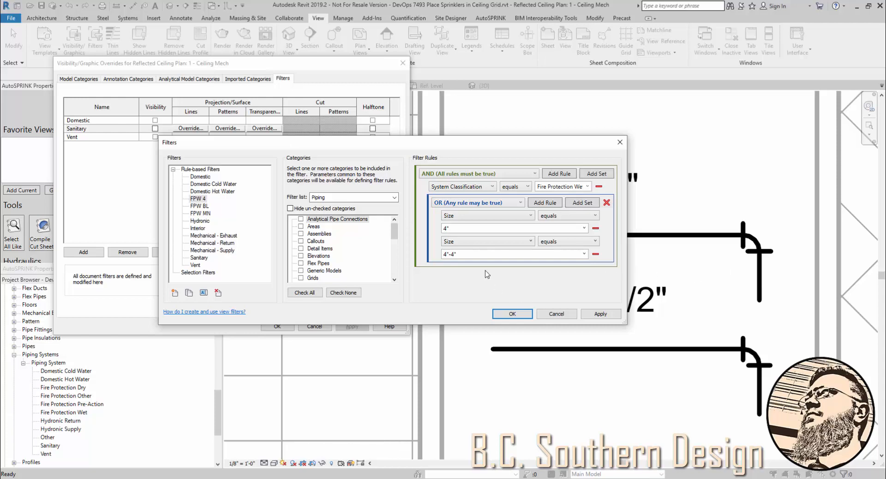
{"action": "mouse_move", "coordinate": [472, 288]}
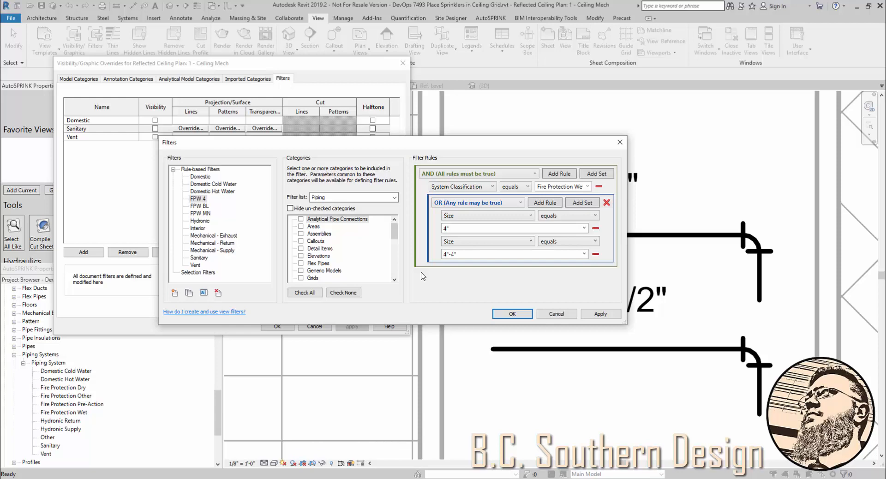
Step: Apply FPW 4, duplicate it as FPW 25 with sizes 2 1/2" and 2 1/2"-2 1/2", and save
{"action": "left_click", "coordinate": [600, 314]}
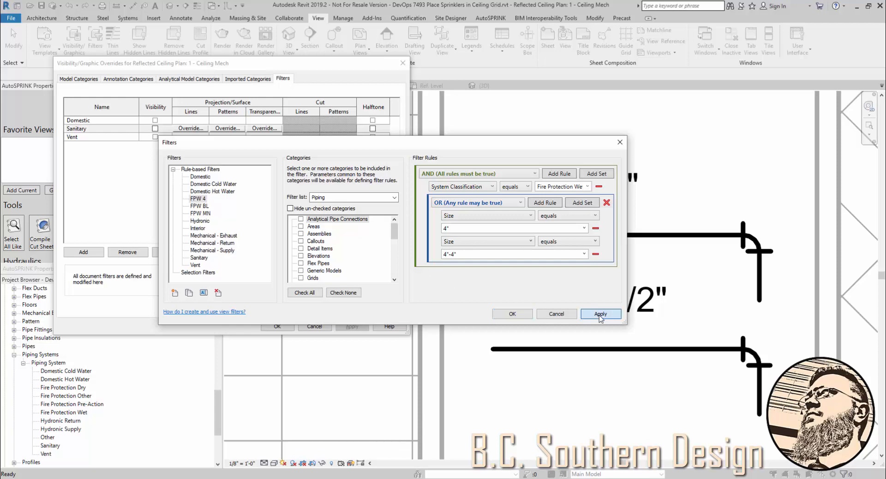
{"action": "left_click", "coordinate": [600, 314]}
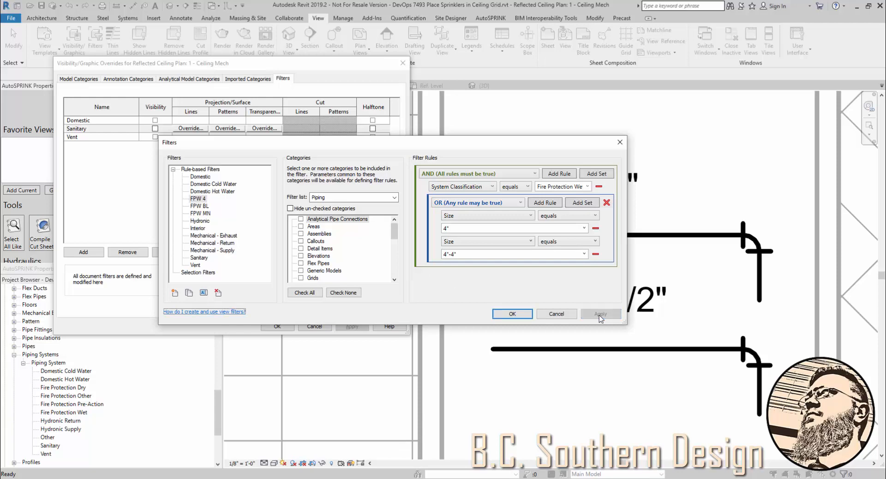
{"action": "left_click", "coordinate": [198, 199]}
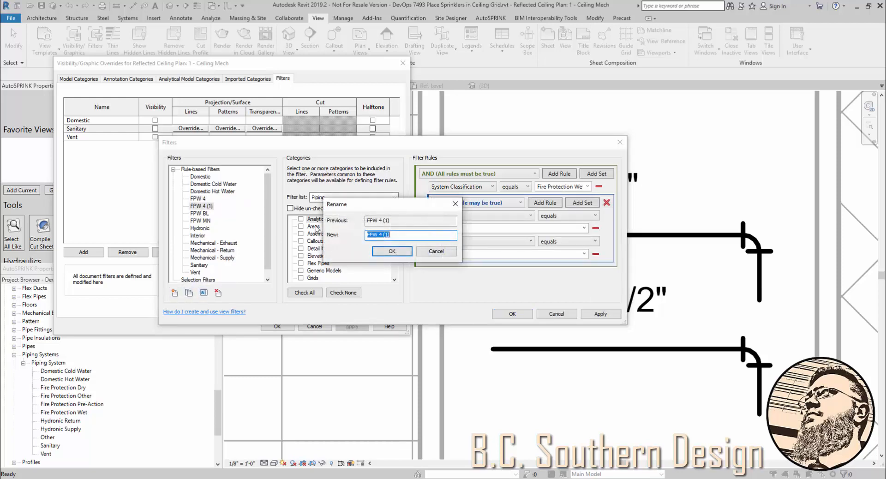
{"action": "left_click", "coordinate": [384, 235]}
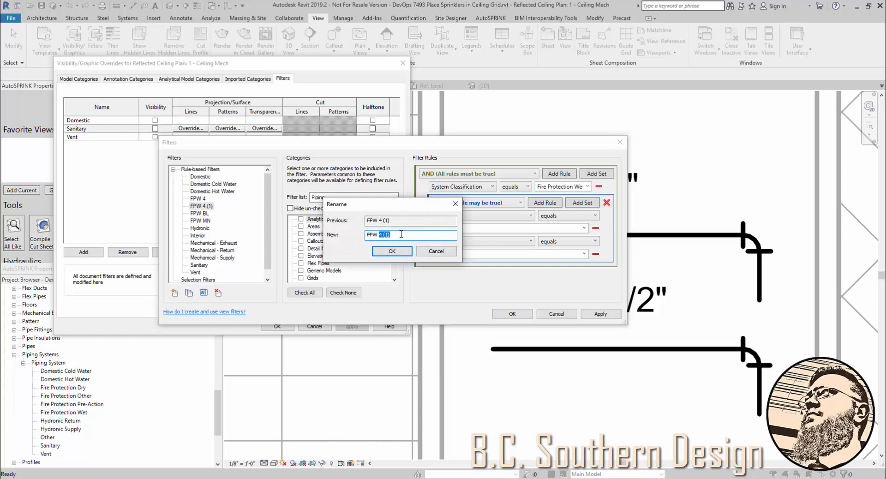
{"action": "left_click", "coordinate": [391, 251]}
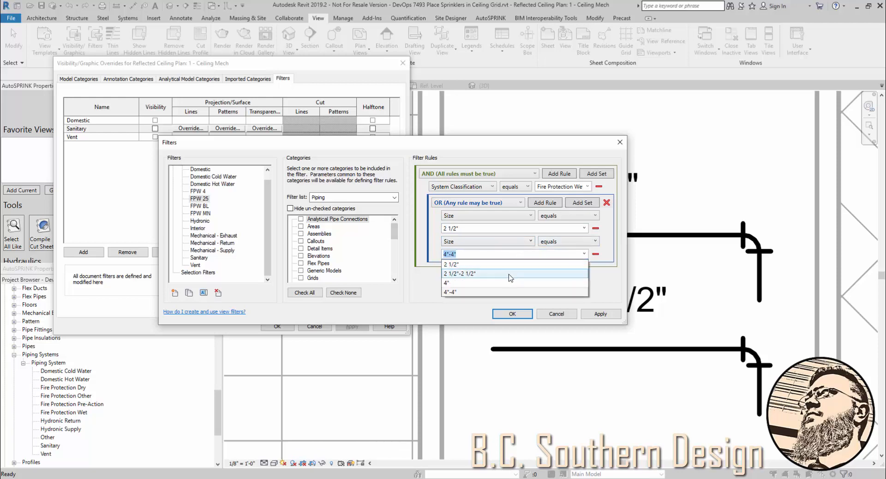
{"action": "left_click", "coordinate": [459, 274]}
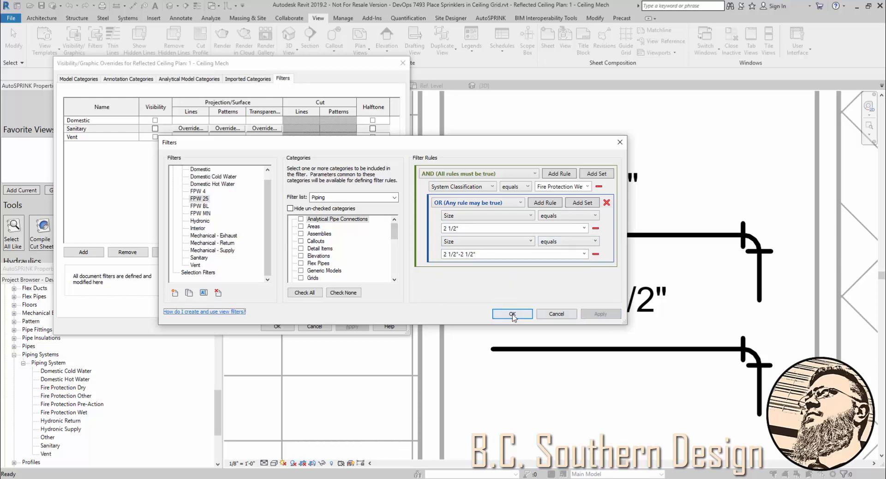
{"action": "left_click", "coordinate": [513, 314]}
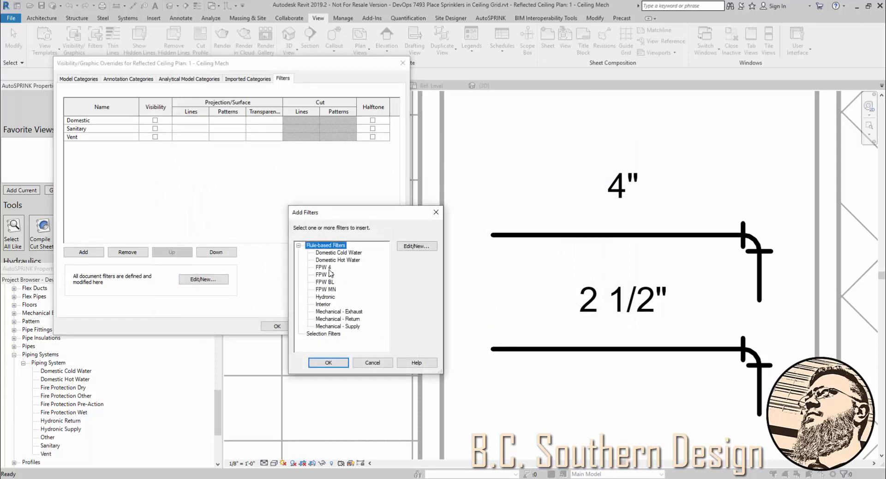
Step: Add FPW 4 and FPW 25 to the view with line weights 3 and 2
{"action": "left_click", "coordinate": [328, 362]}
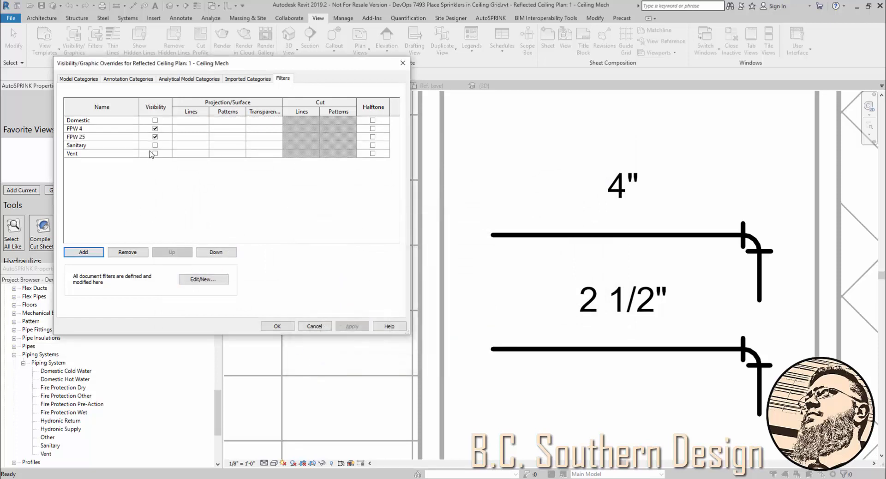
{"action": "left_click", "coordinate": [190, 127]}
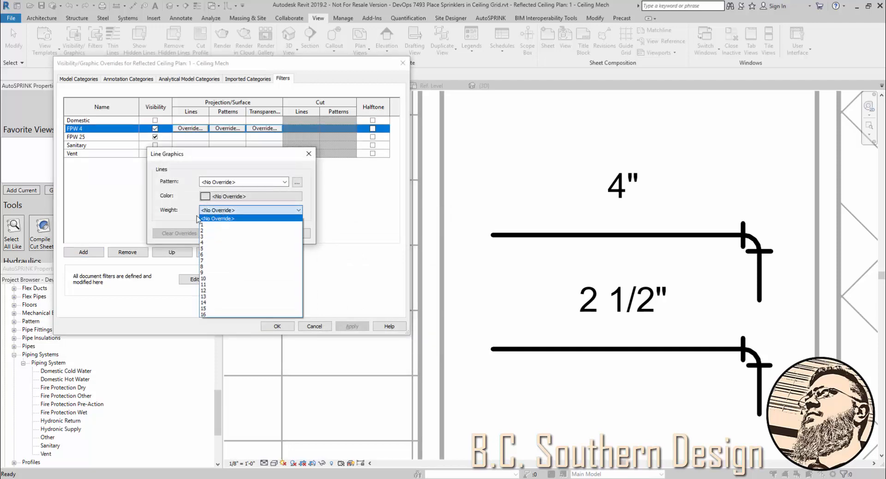
{"action": "left_click", "coordinate": [216, 230]}
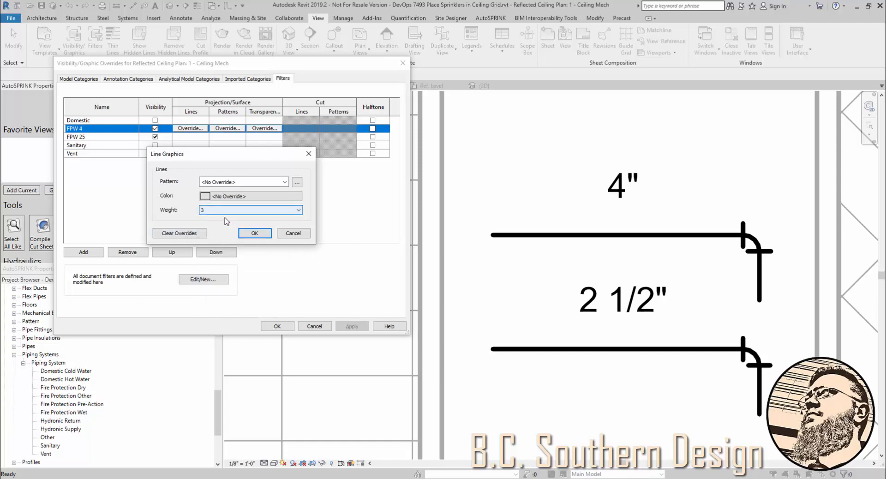
{"action": "left_click", "coordinate": [255, 233]}
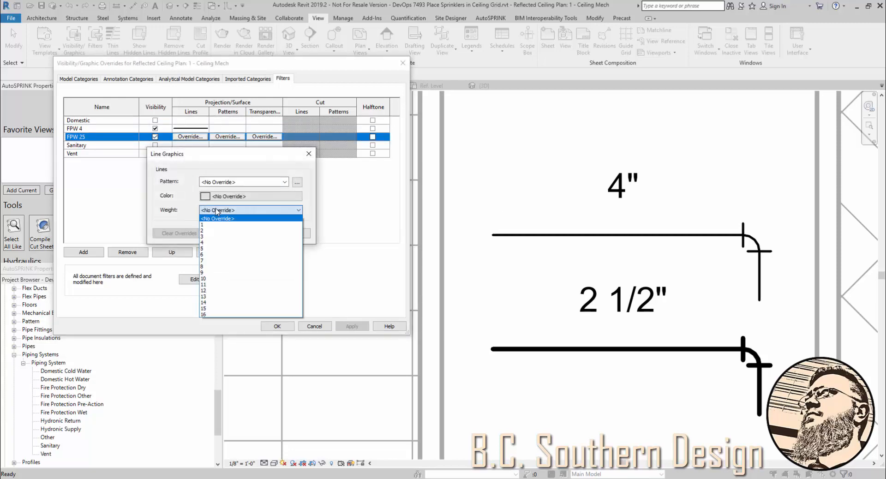
{"action": "left_click", "coordinate": [202, 236]}
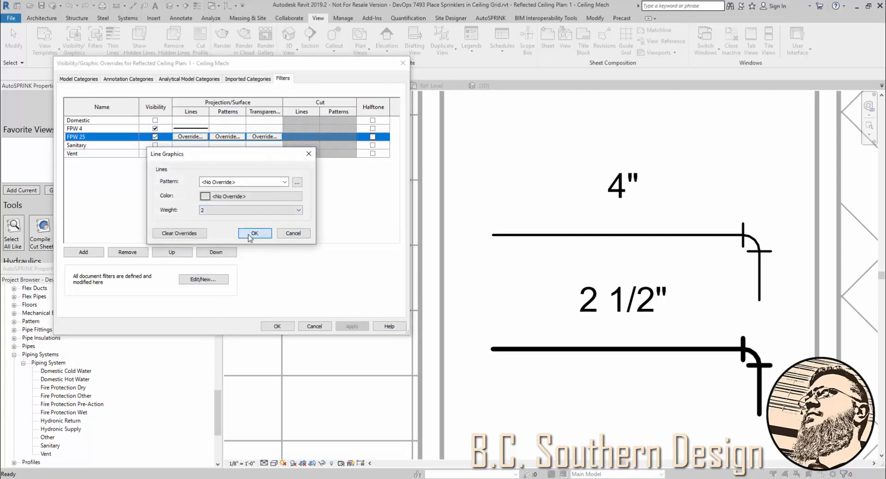
{"action": "left_click", "coordinate": [253, 233]}
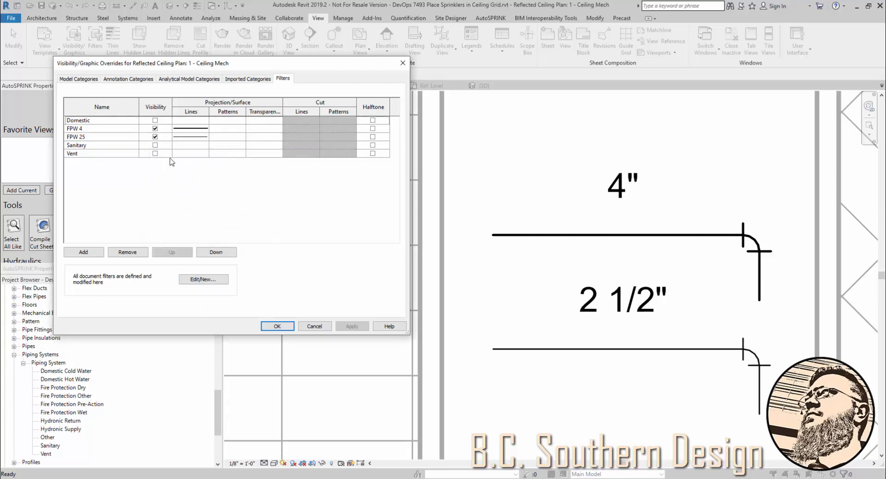
Step: Override the FPW 4 filter's projection lines to red and apply it to the plan
{"action": "left_click", "coordinate": [102, 128]}
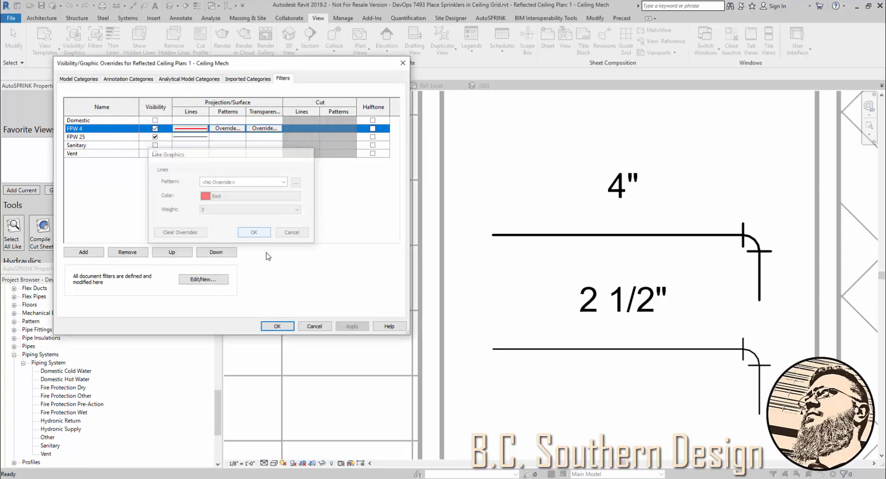
{"action": "left_click", "coordinate": [254, 233]}
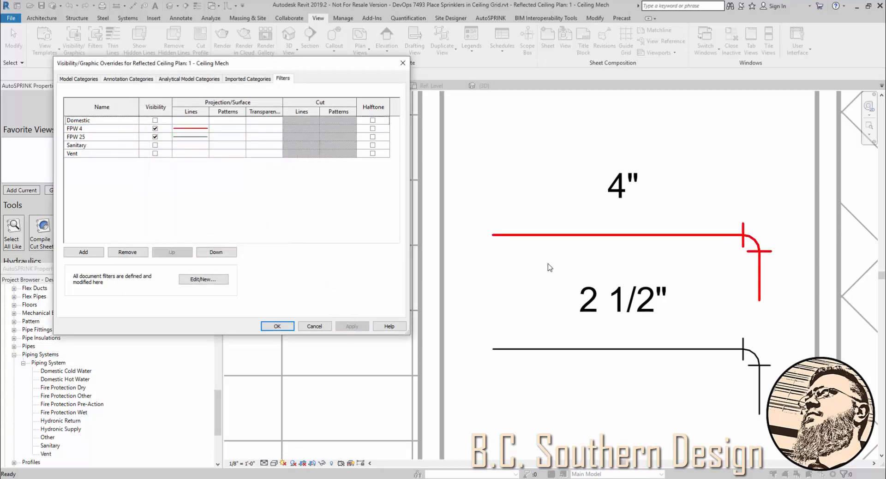
Step: Override the FPW 25 filter's line pattern to dashed and apply both overrides
{"action": "left_click", "coordinate": [190, 136]}
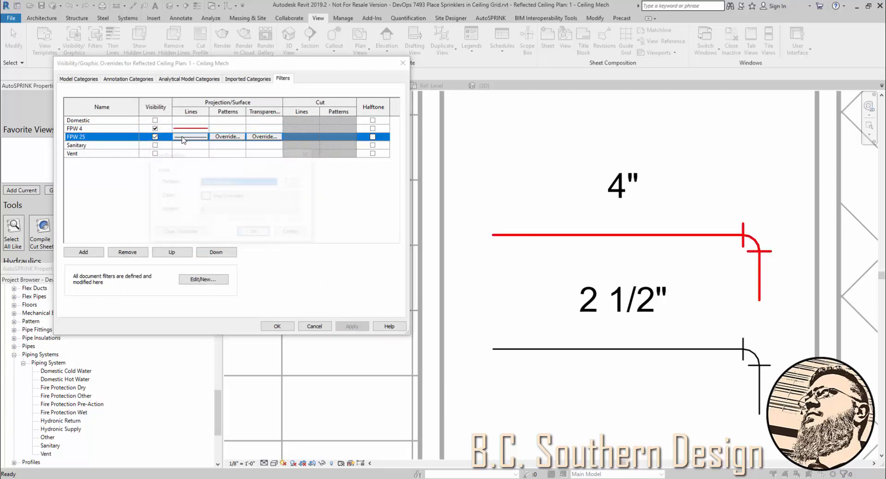
{"action": "left_click", "coordinate": [227, 135]}
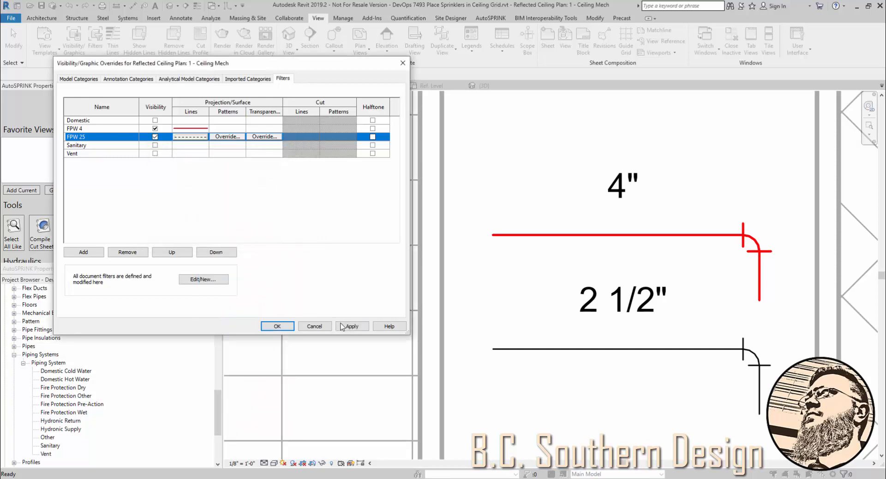
{"action": "left_click", "coordinate": [277, 325]}
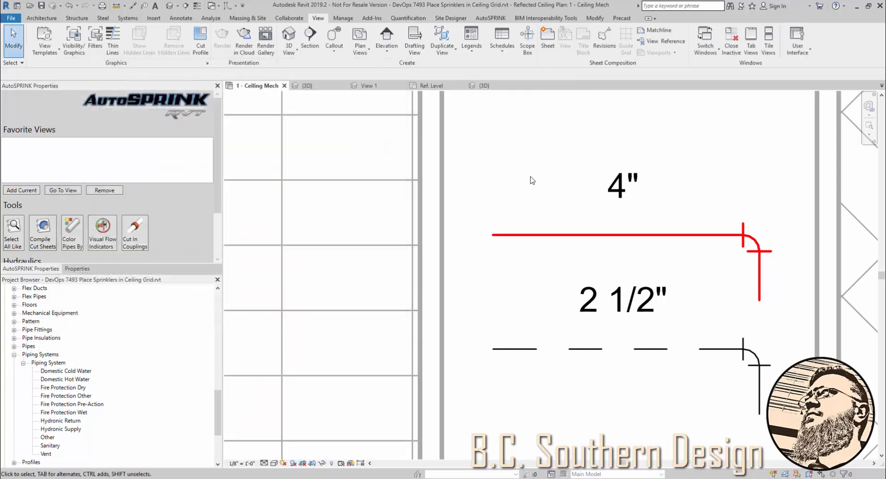